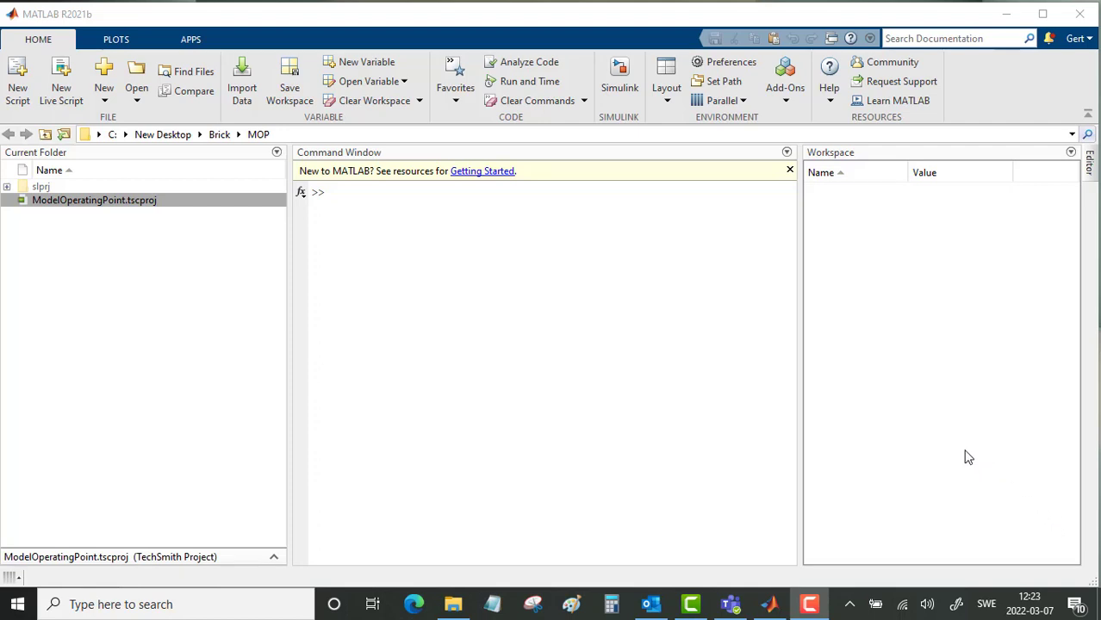
pyautogui.moveTo(955, 441)
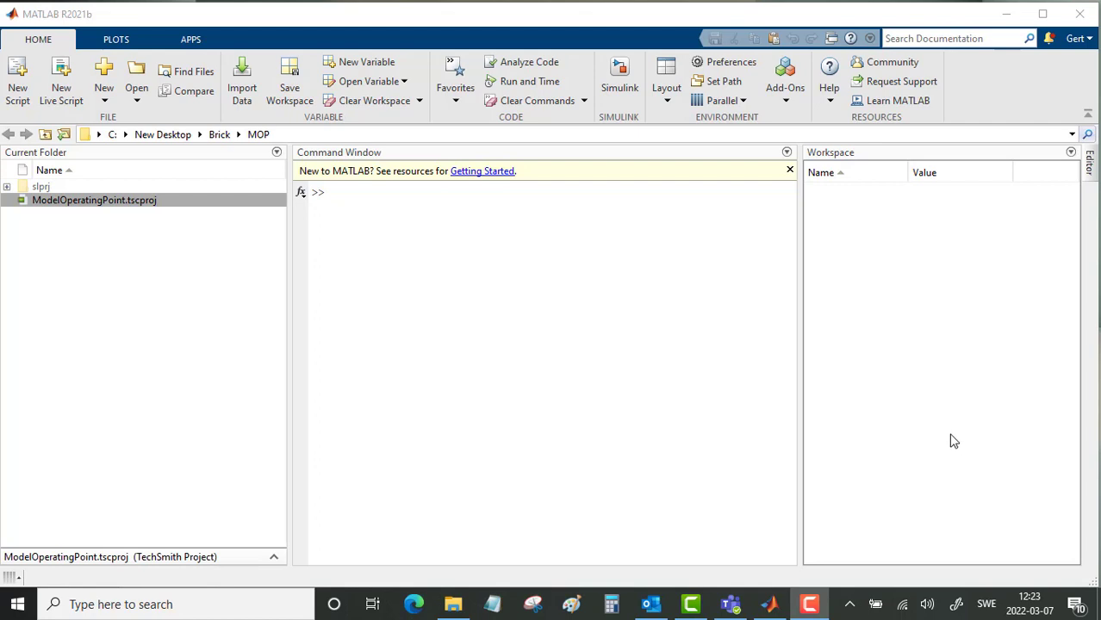
pyautogui.moveTo(912, 418)
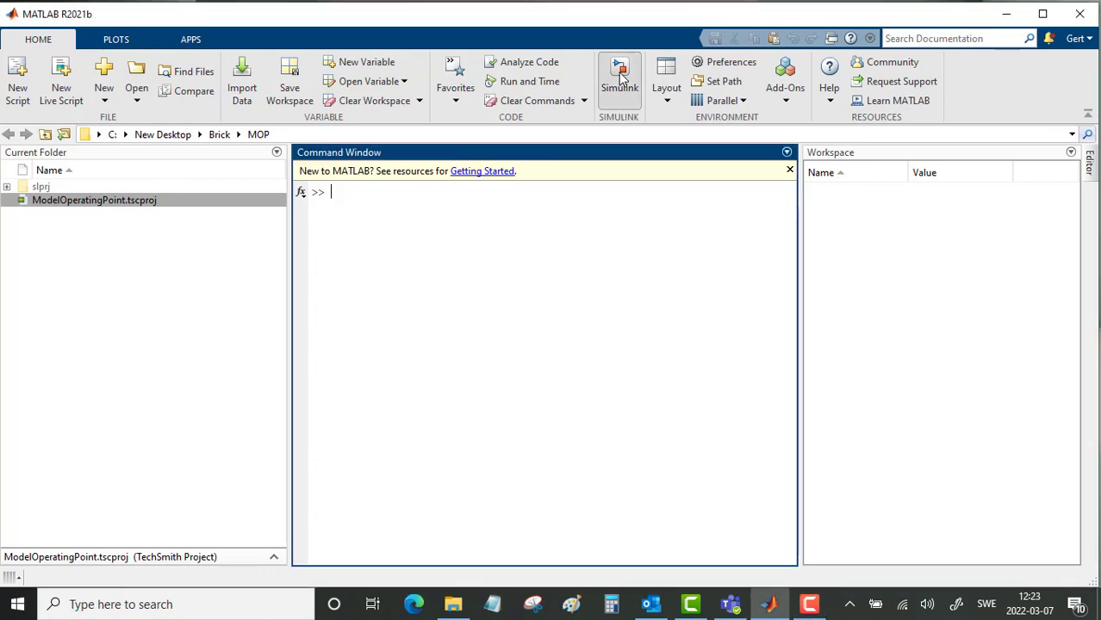
# Create a new blank Simulink model from the Start Page.
pyautogui.click(620, 78)
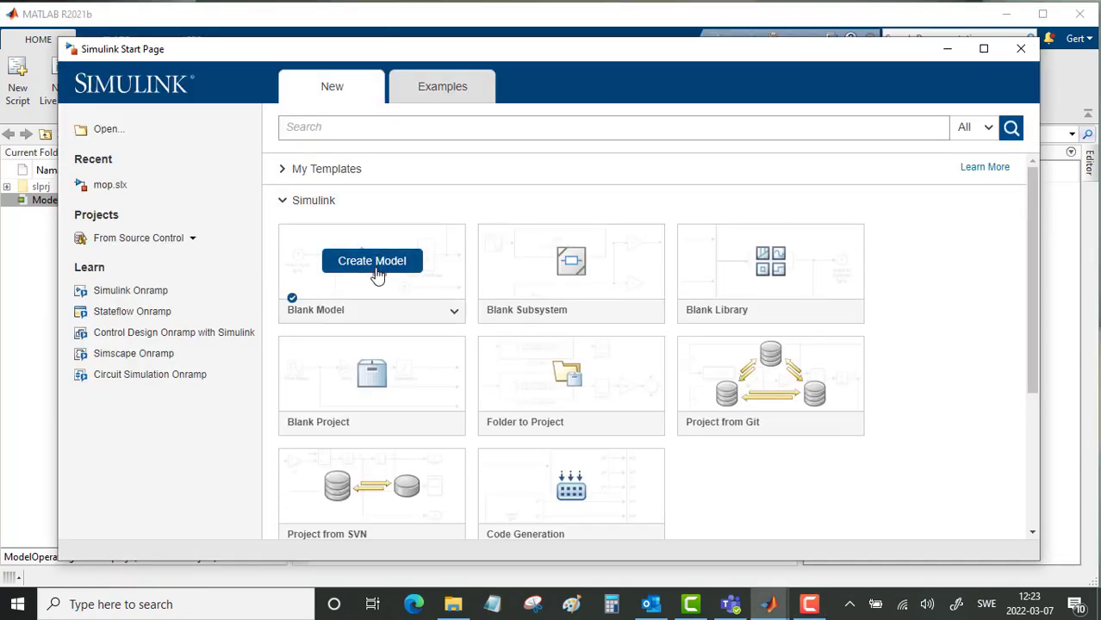
pyautogui.click(372, 260)
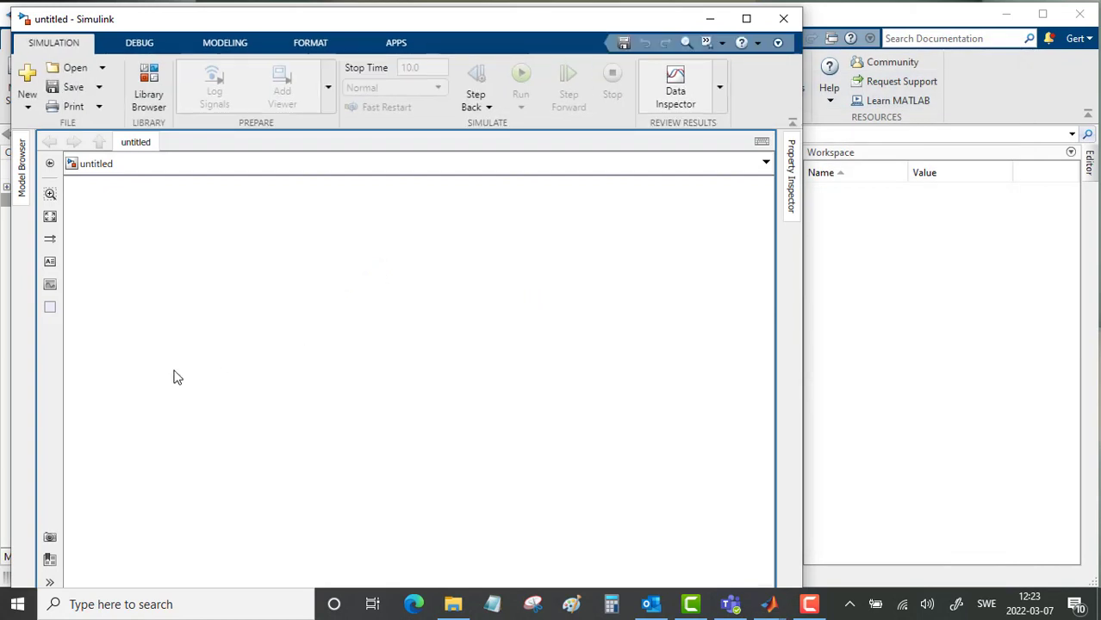
pyautogui.moveTo(189, 360)
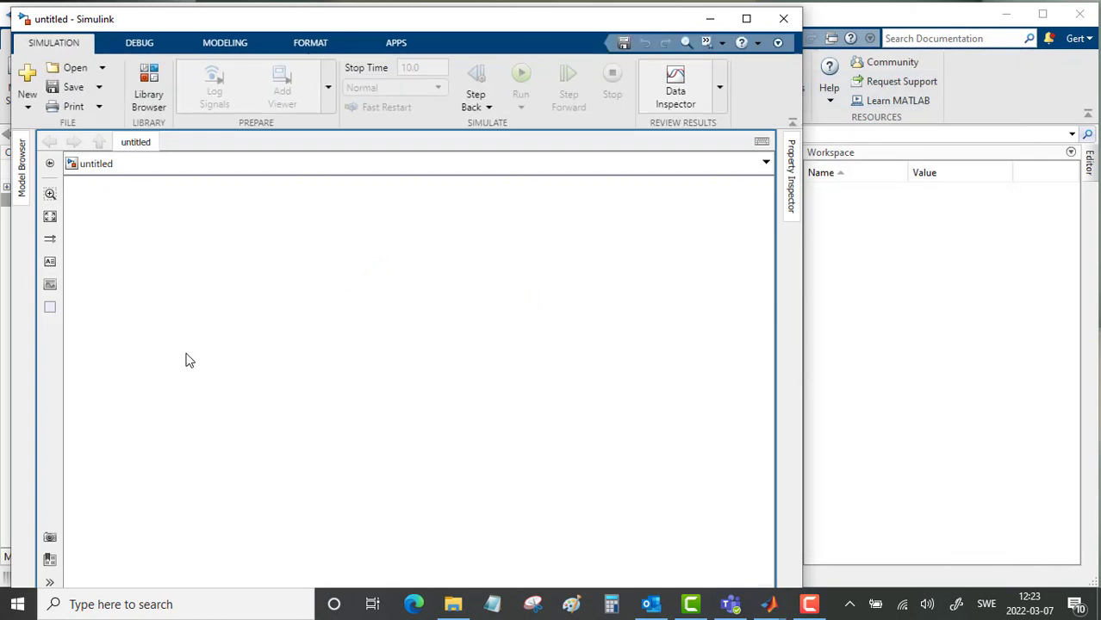
# Add a Ramp block and a Constant block below it via quick-insert.
pyautogui.doubleClick(189, 360)
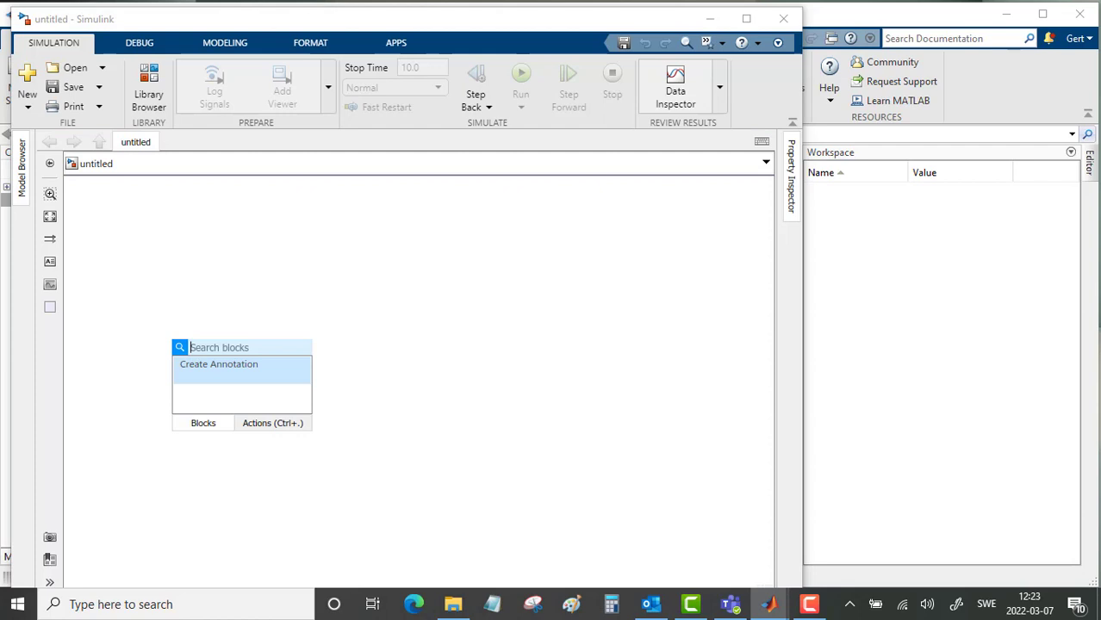
pyautogui.write('ra')
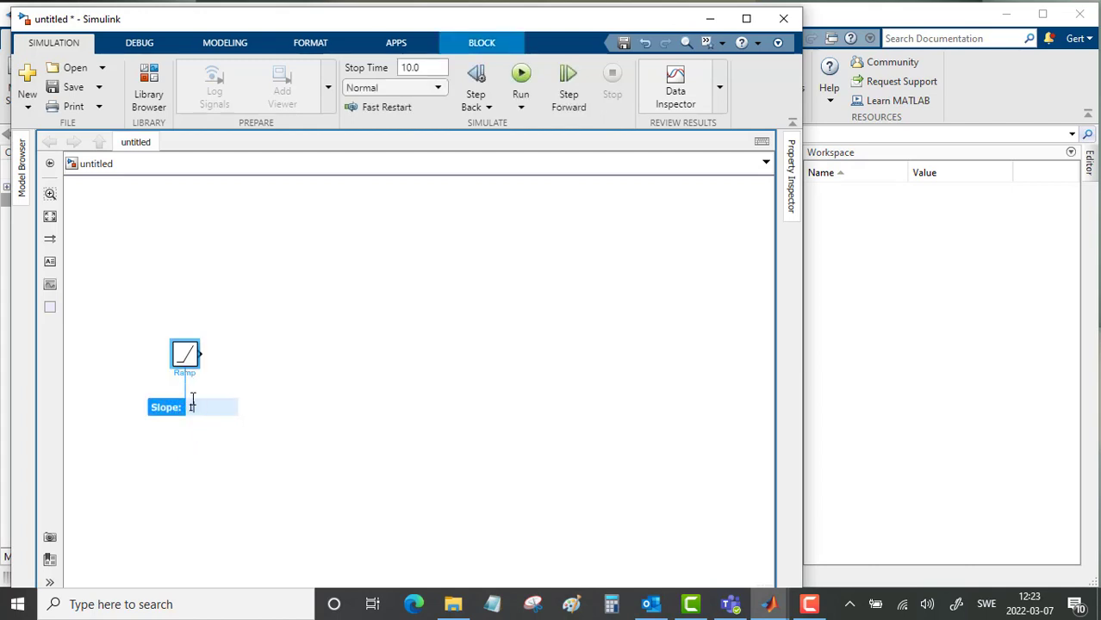
pyautogui.click(193, 434)
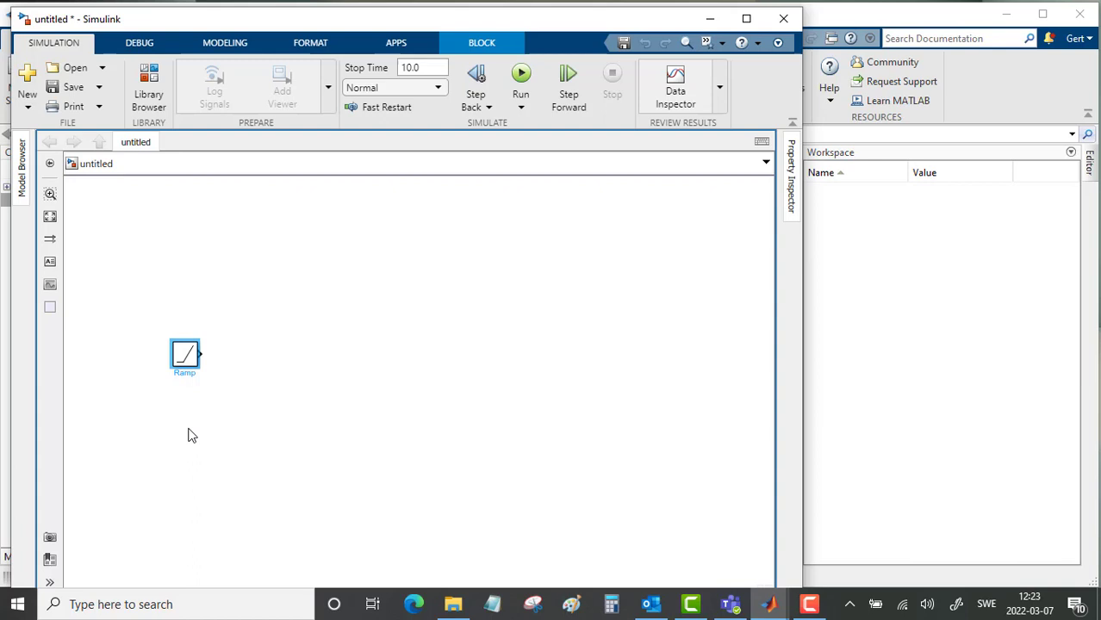
pyautogui.doubleClick(191, 434)
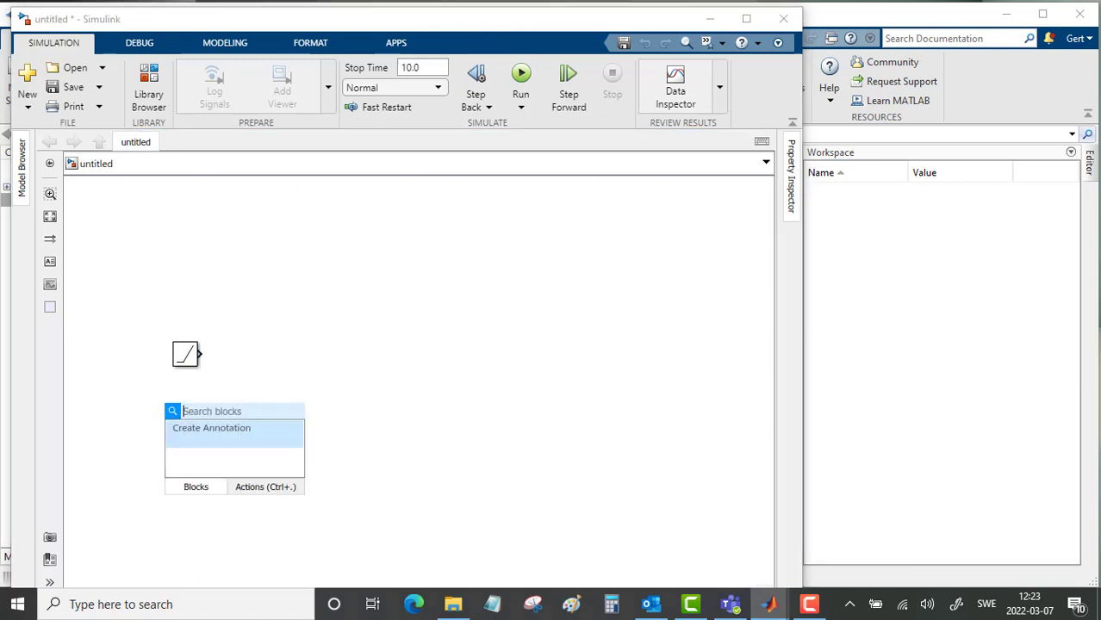
pyautogui.write('con')
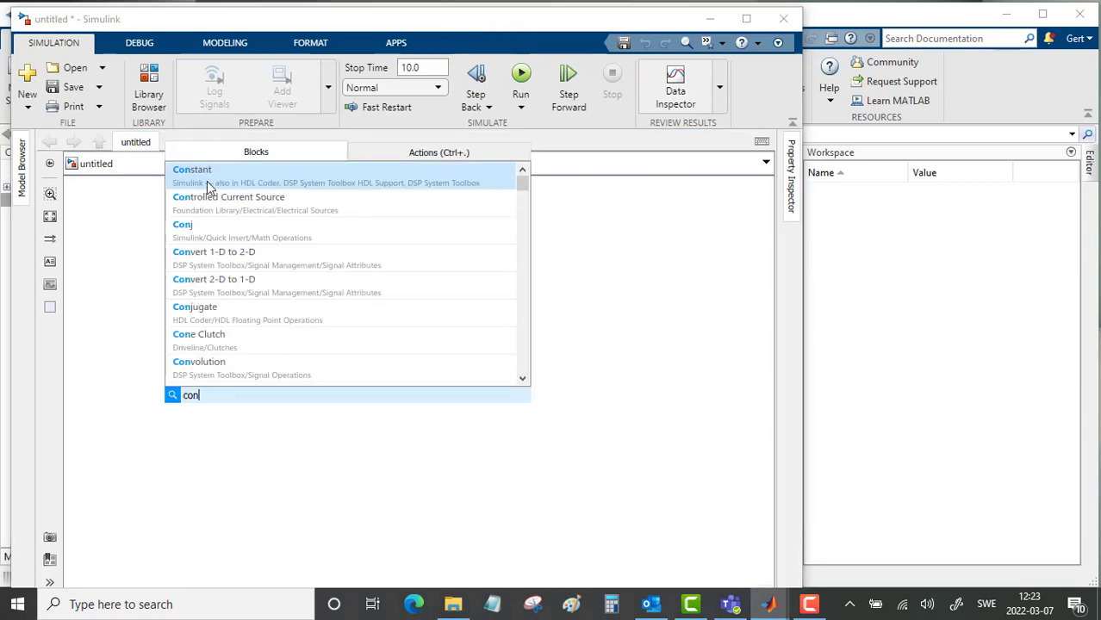
pyautogui.click(193, 168)
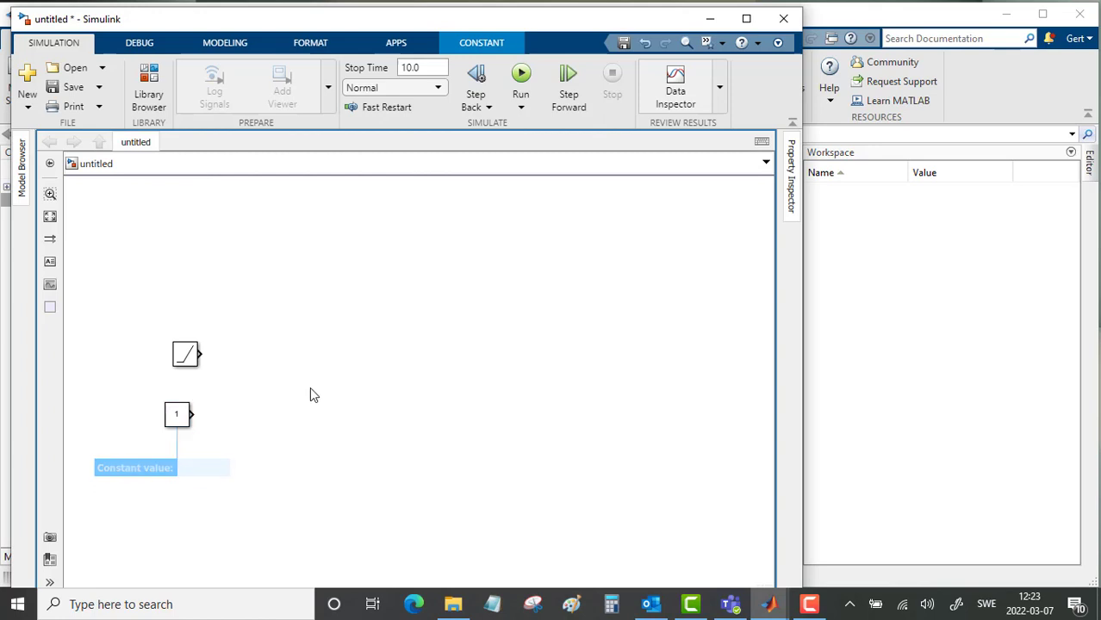
pyautogui.click(292, 390)
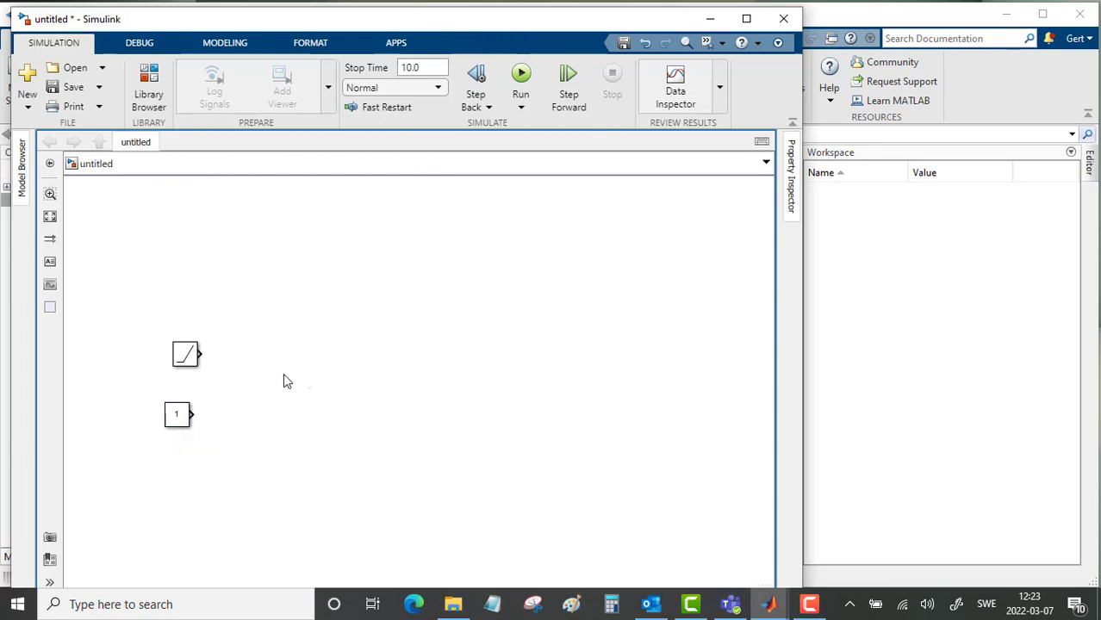
# Add a Relational Operator and a Stop Simulation block to the canvas.
pyautogui.write('rel')
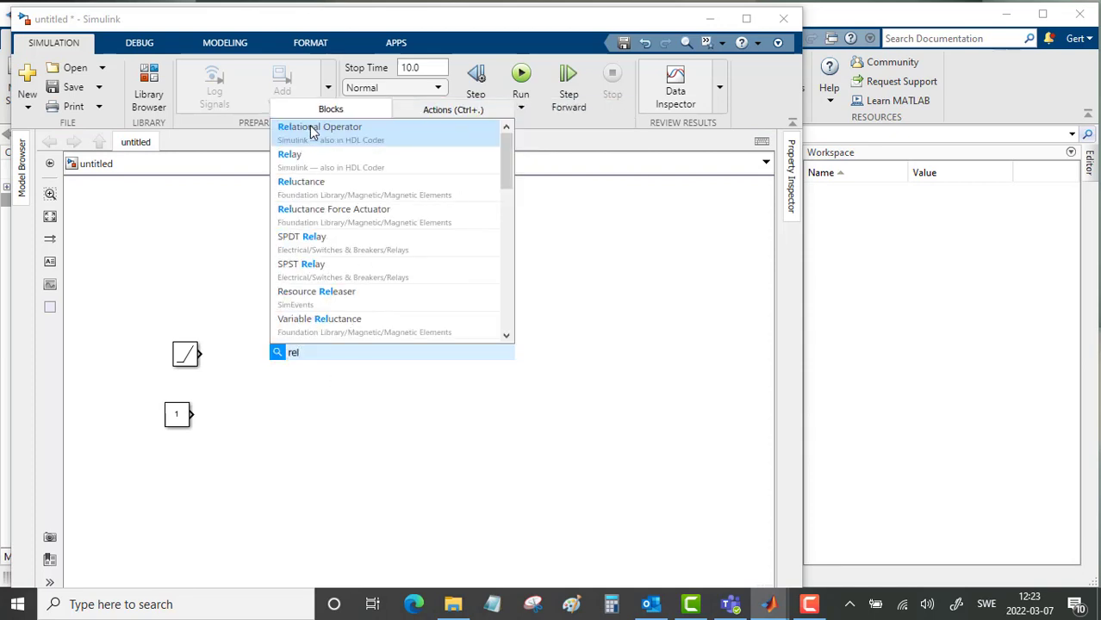
pyautogui.click(321, 128)
pyautogui.write('s')
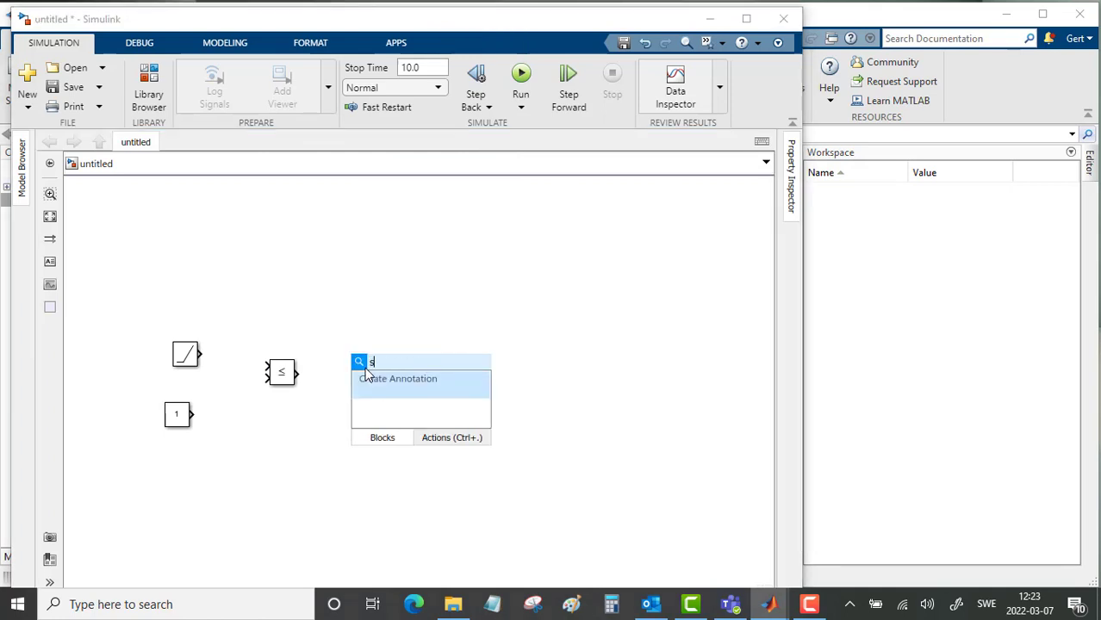
pyautogui.write('top')
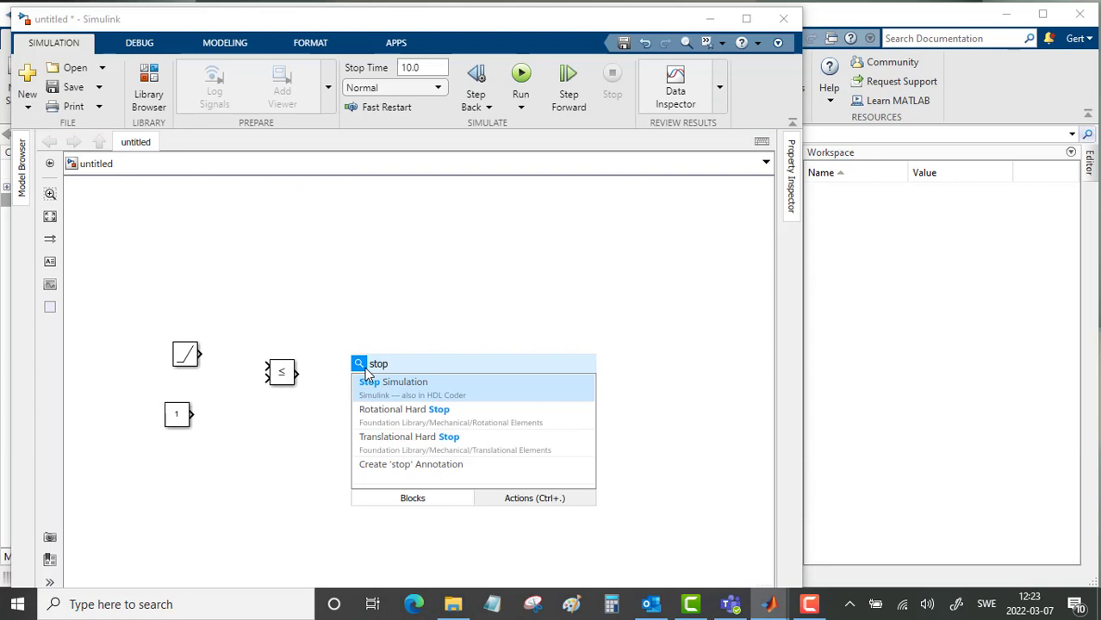
pyautogui.click(393, 382)
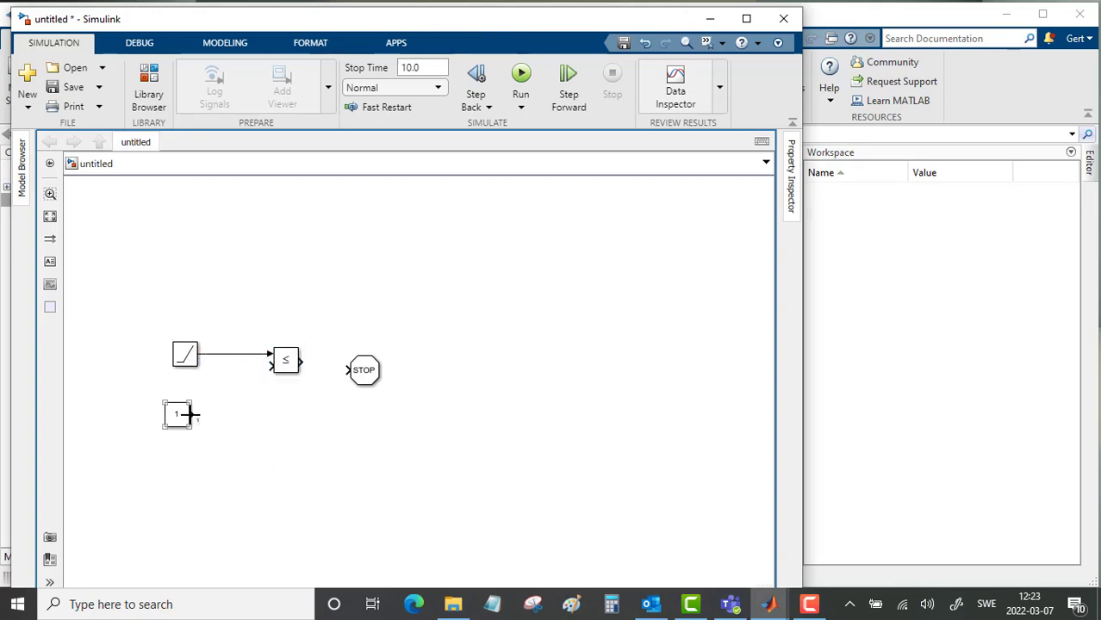
# Wire the ramp and constant into the comparison block feeding the Stop block.
pyautogui.moveTo(189, 415); pyautogui.dragTo(269, 369)
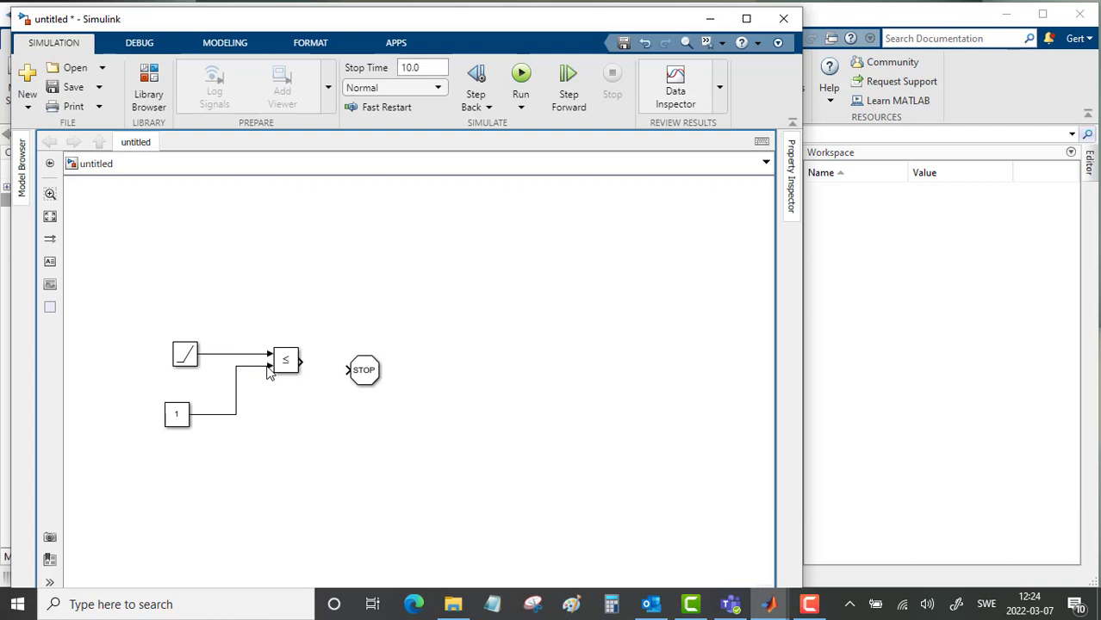
pyautogui.click(364, 369)
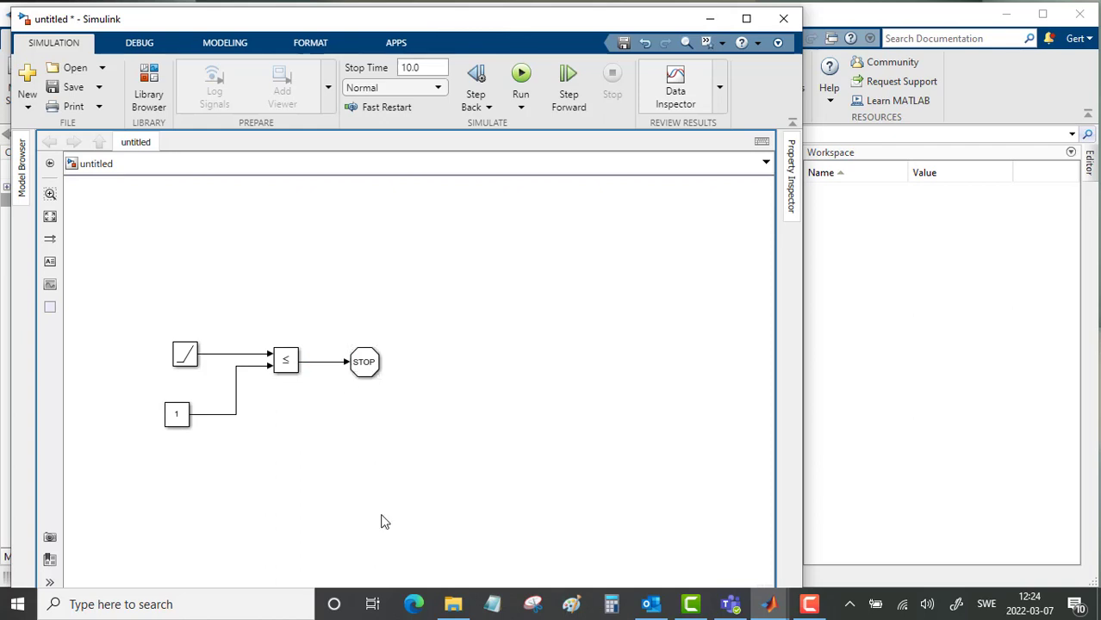
pyautogui.click(177, 414)
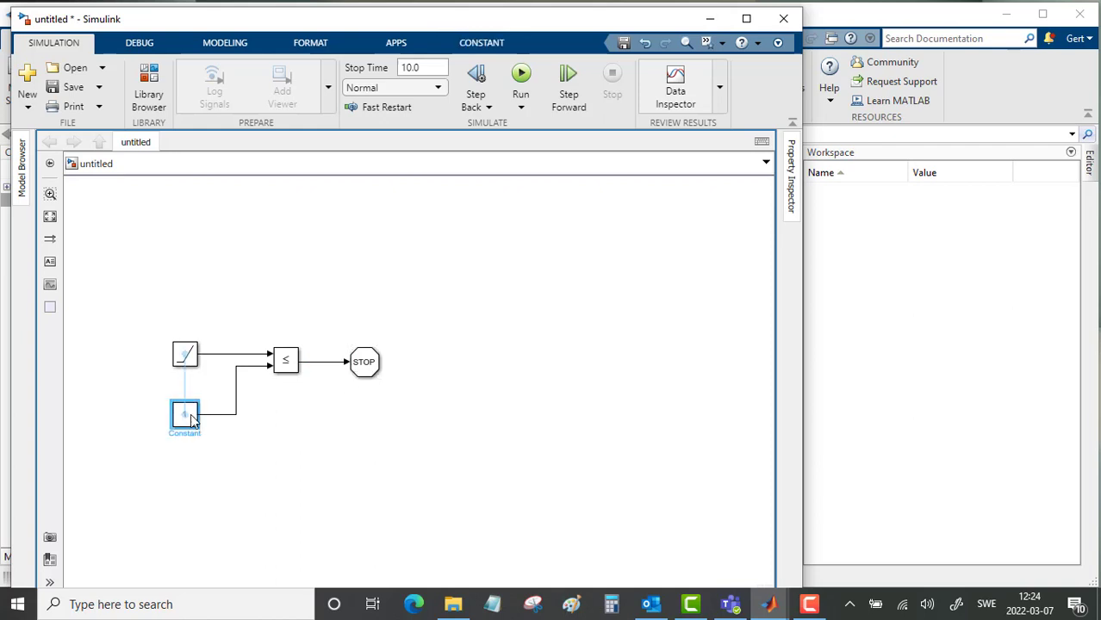
# Review the Ramp parameters and set the Constant value to 20.
pyautogui.doubleClick(184, 355)
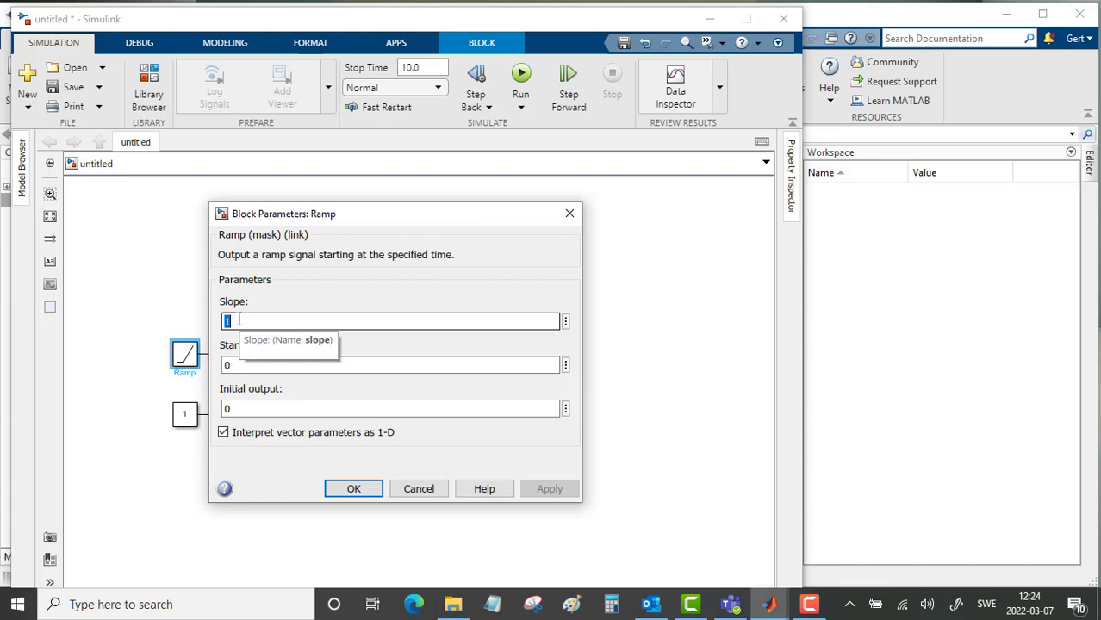
pyautogui.click(353, 489)
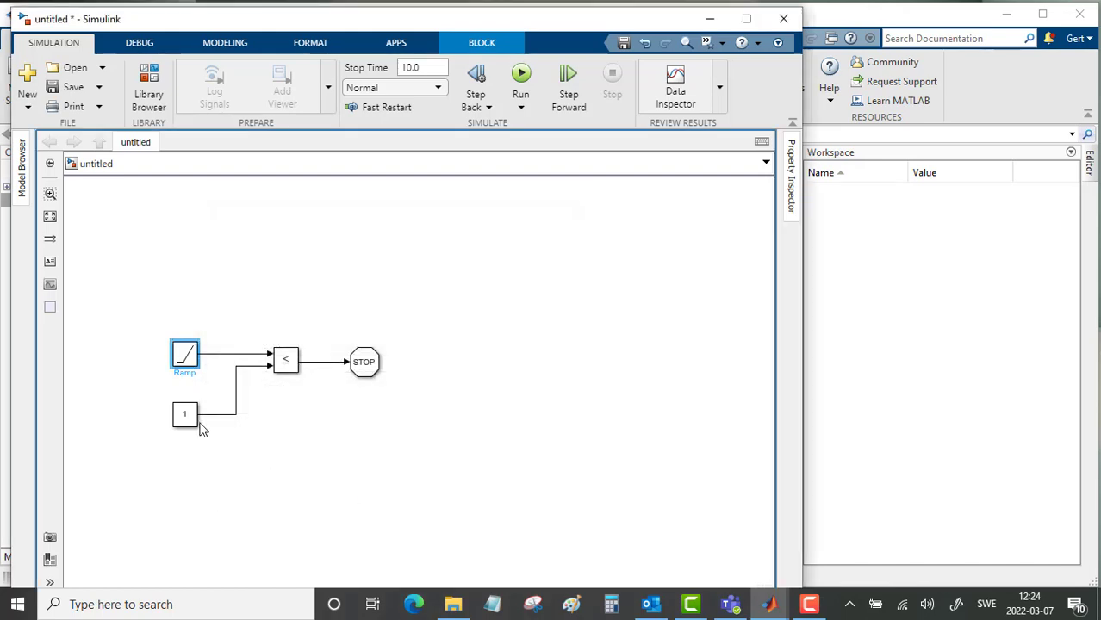
pyautogui.doubleClick(185, 413)
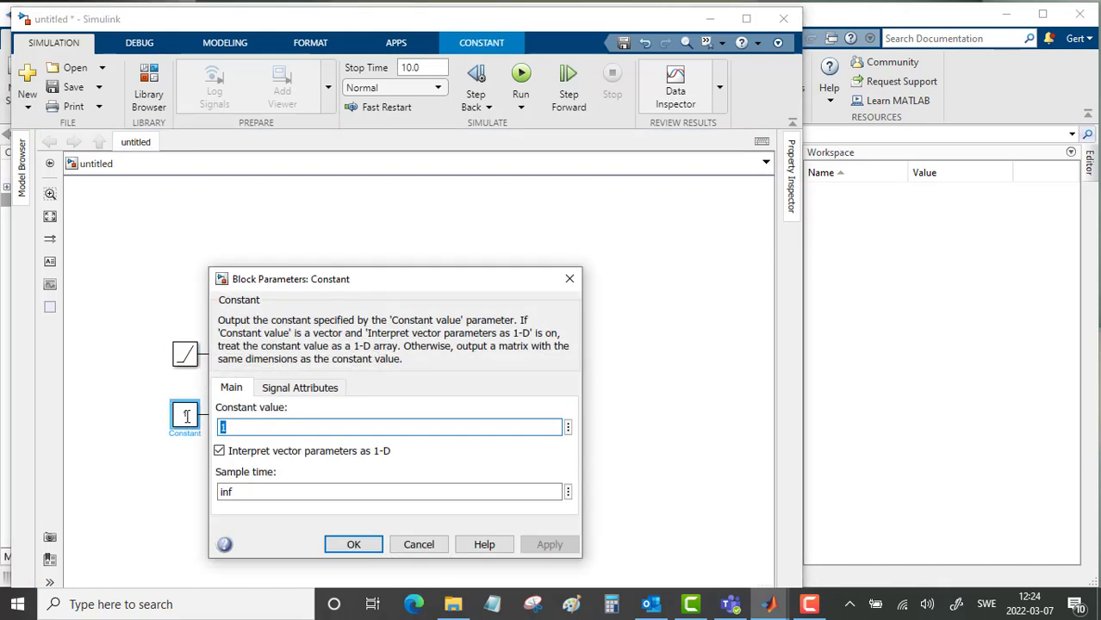
pyautogui.write('20')
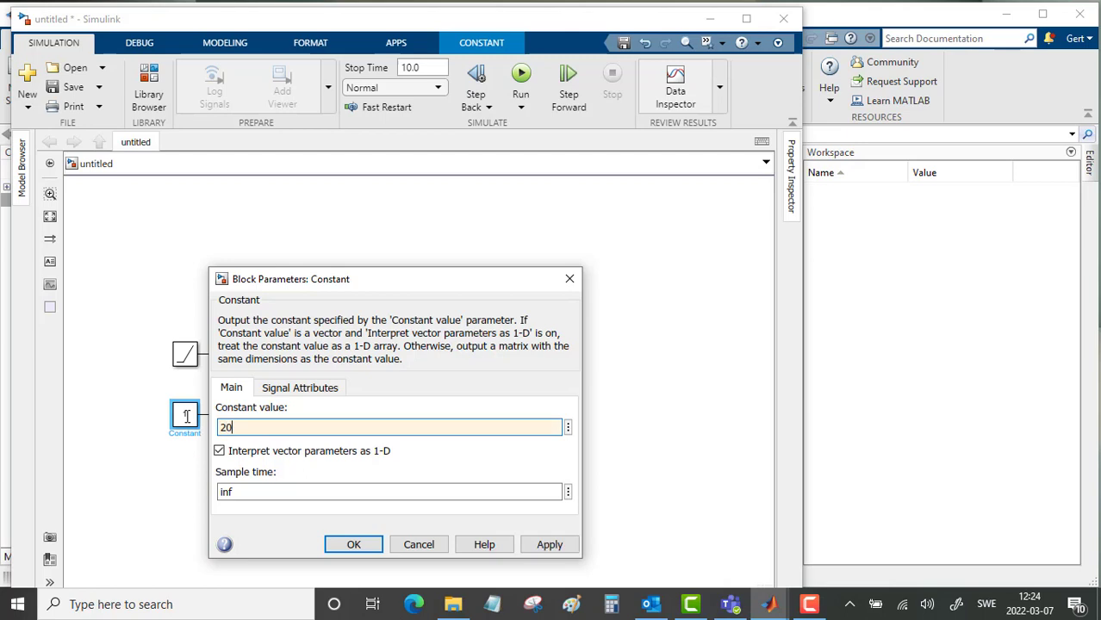
pyautogui.click(549, 544)
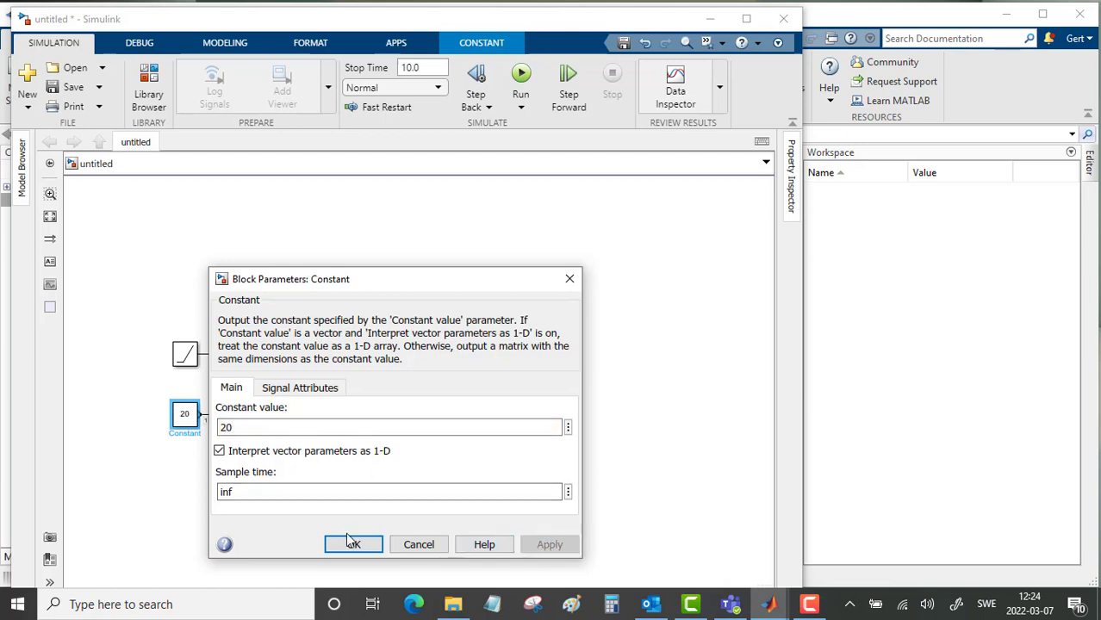
pyautogui.click(352, 544)
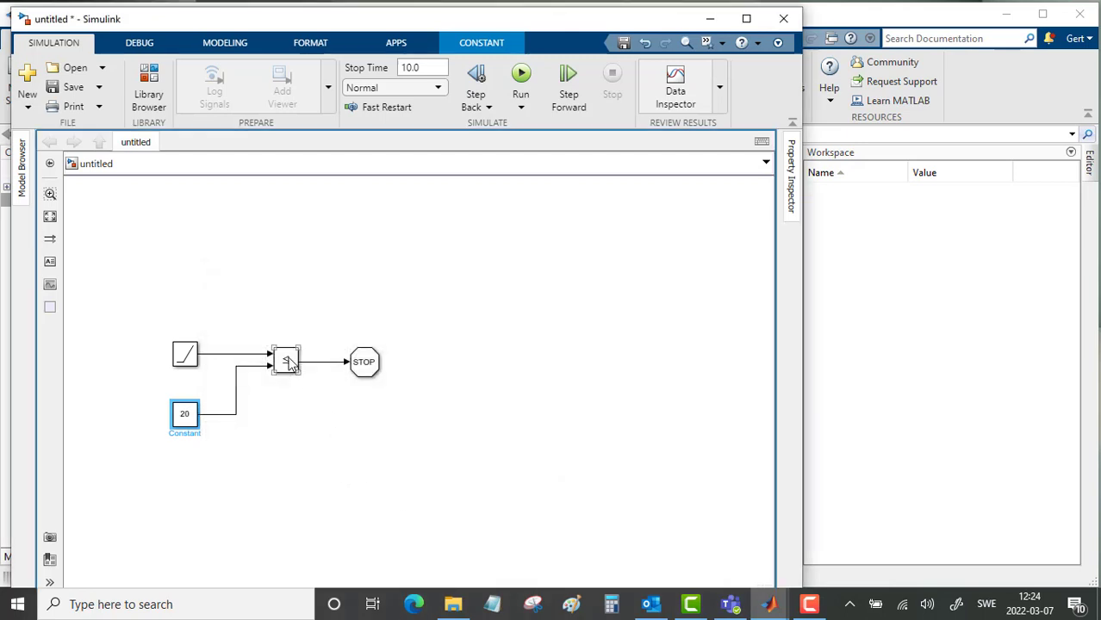
# Set the Relational Operator to greater-than-or-equal (>=).
pyautogui.doubleClick(286, 358)
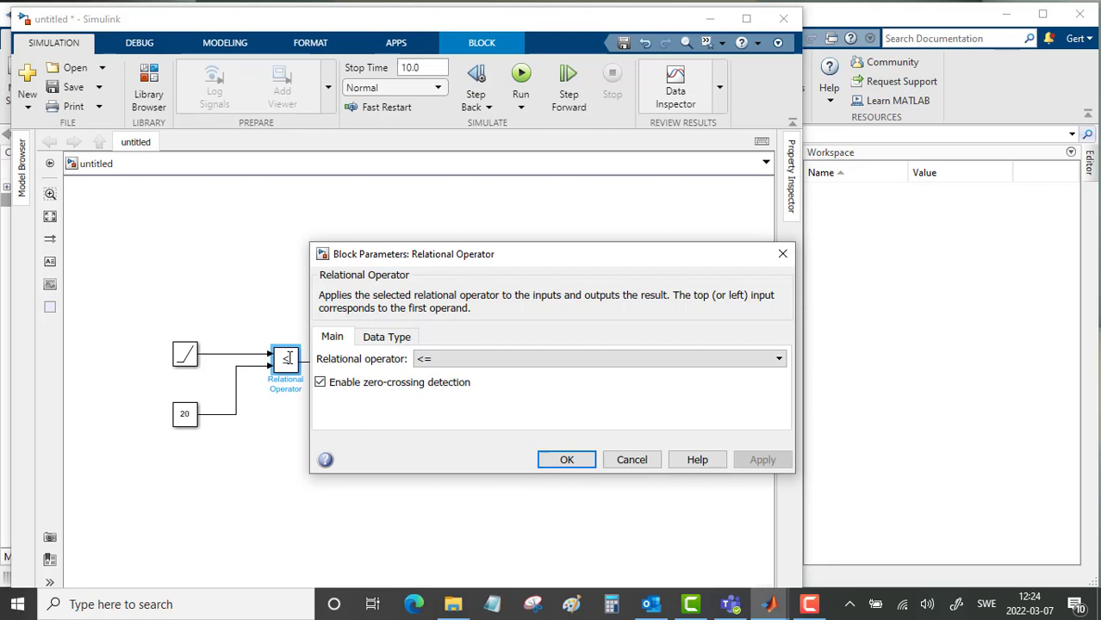
pyautogui.click(600, 358)
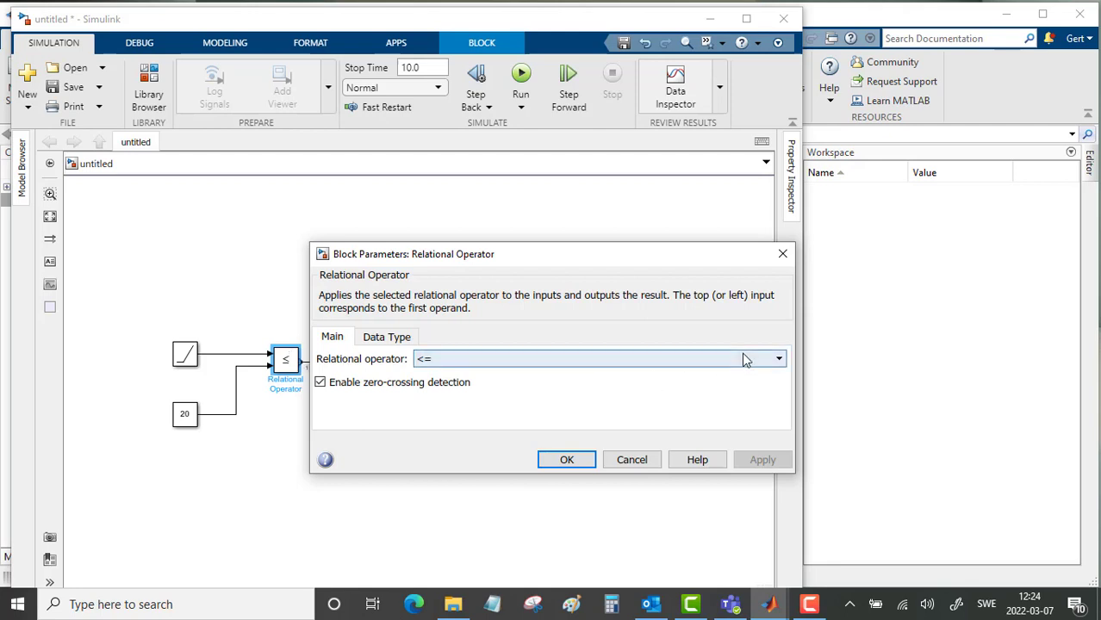
pyautogui.click(771, 358)
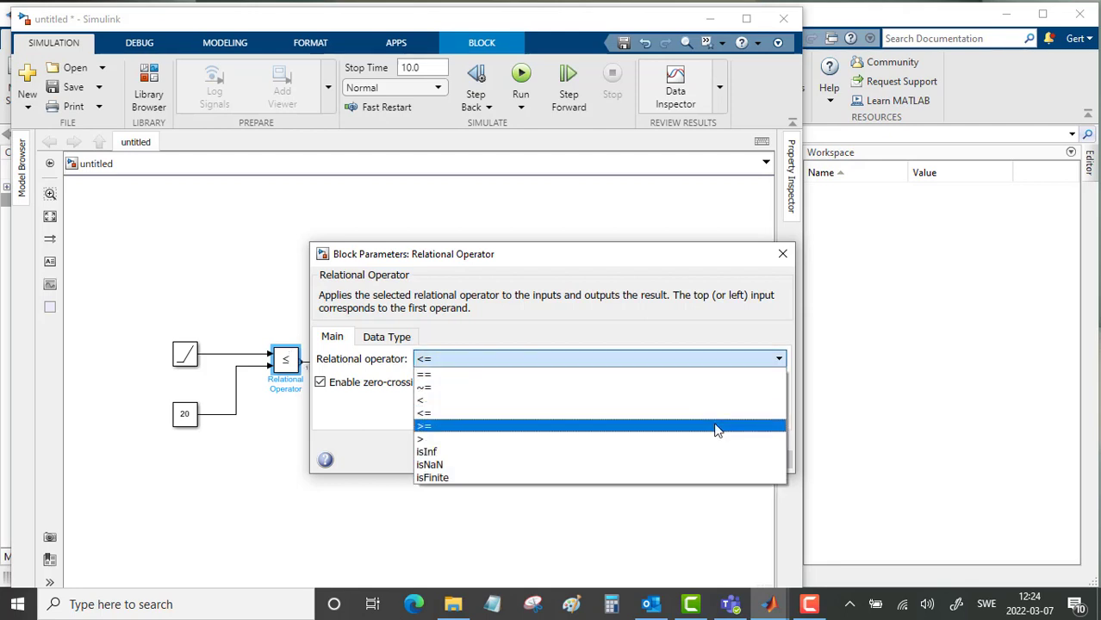
pyautogui.click(424, 426)
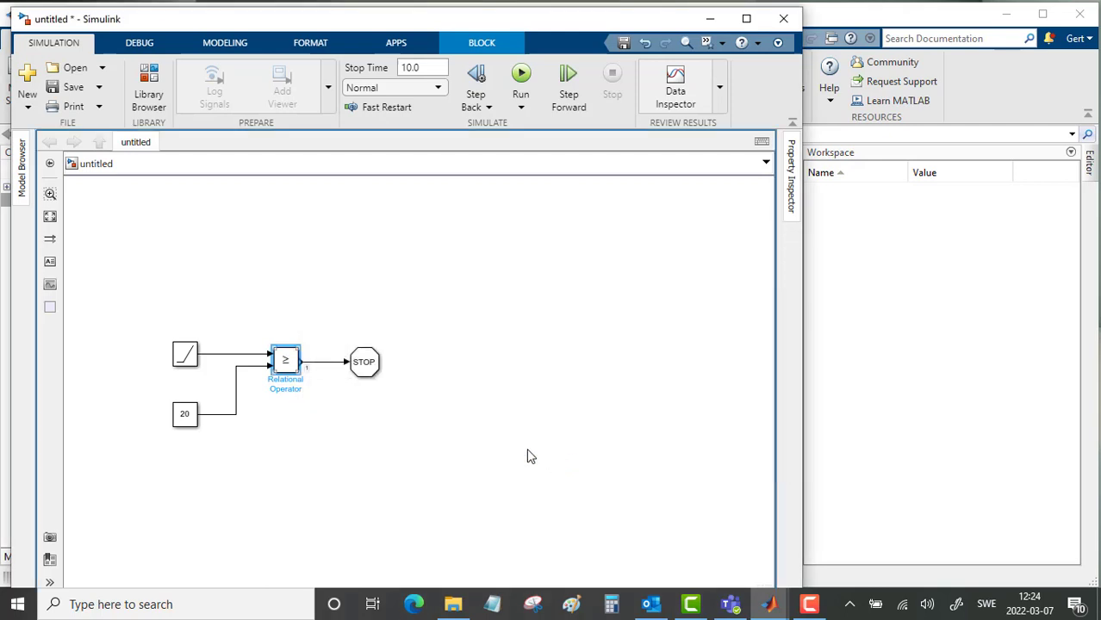
pyautogui.click(358, 296)
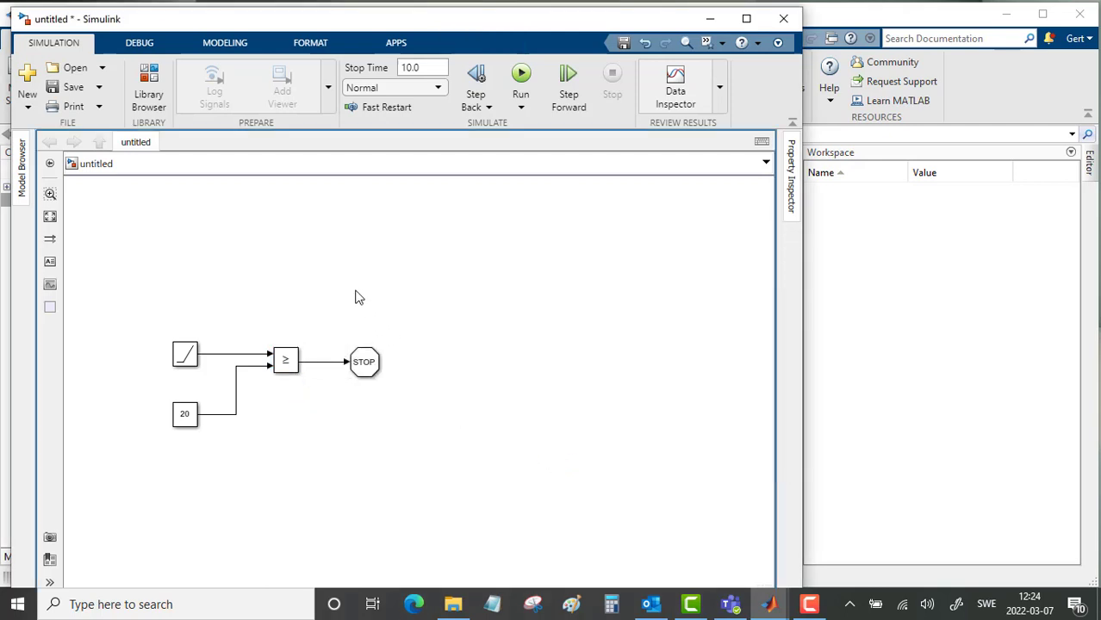
# Add a Scope and branch the ramp signal into it.
pyautogui.doubleClick(359, 293)
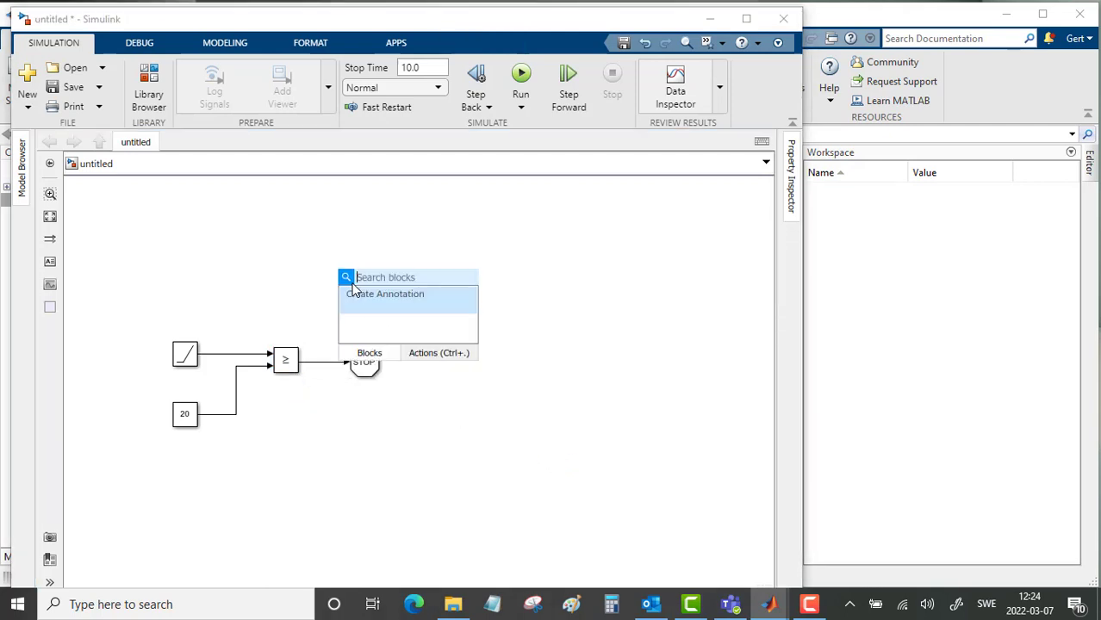
pyautogui.write('sco')
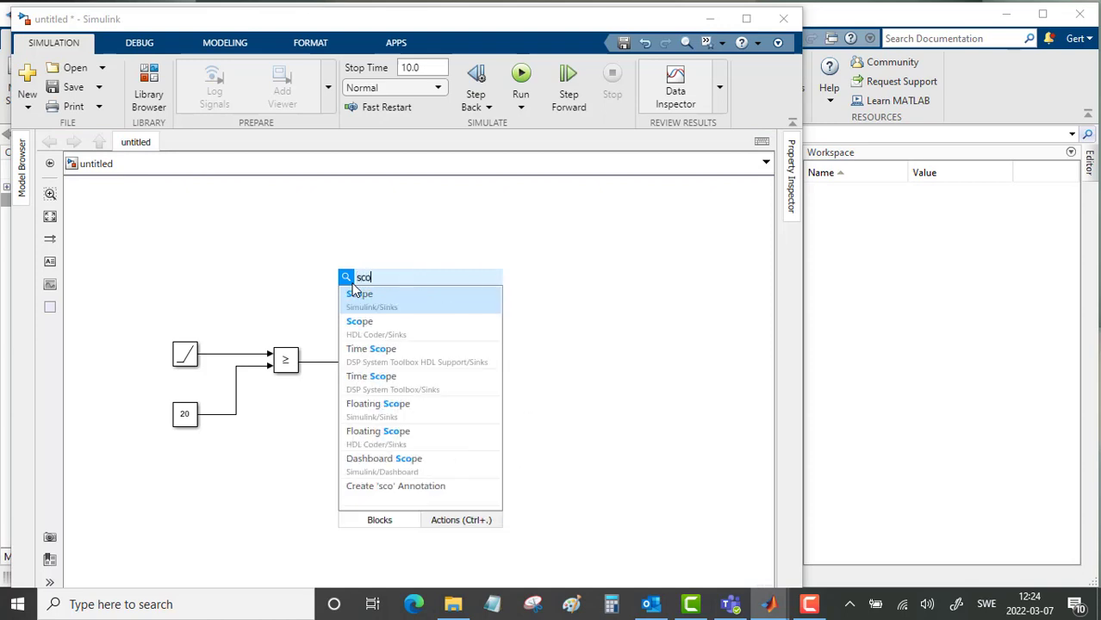
pyautogui.click(358, 293)
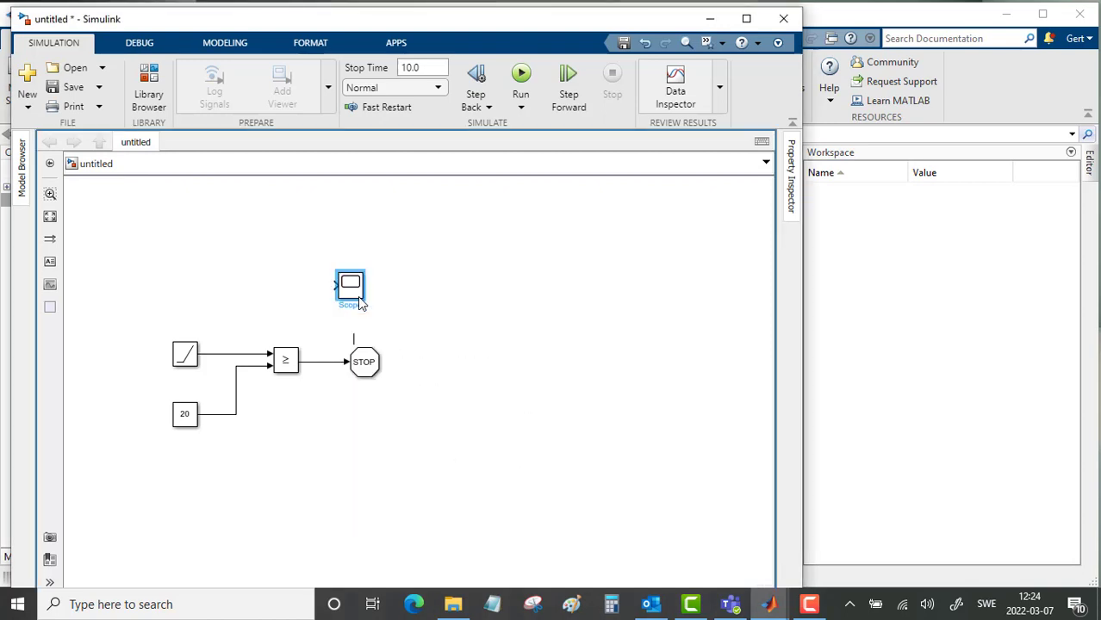
pyautogui.click(349, 284)
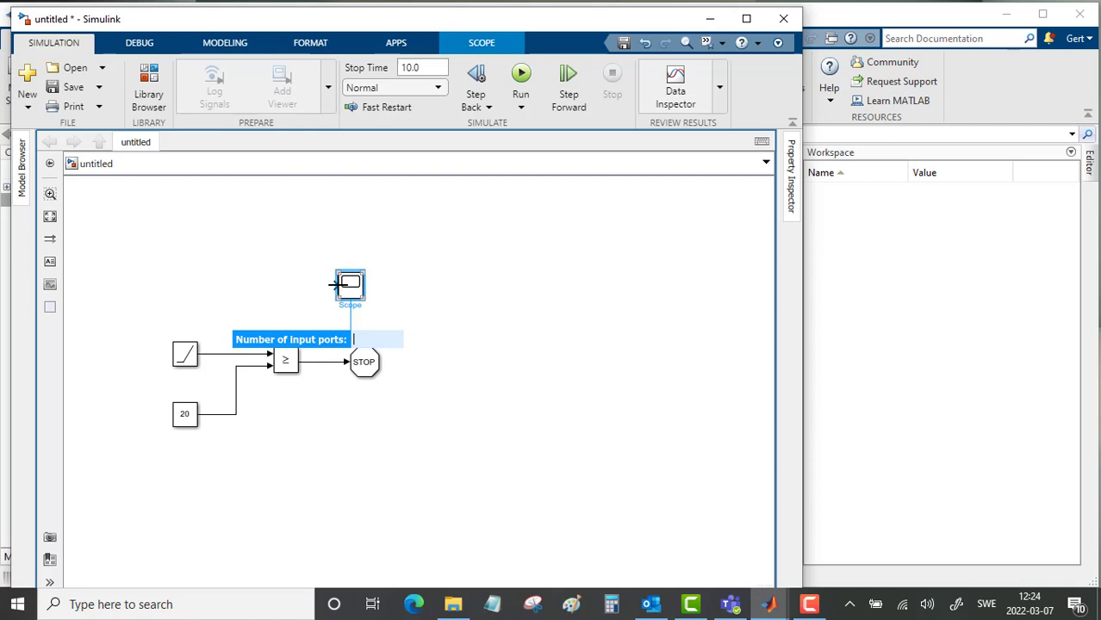
pyautogui.click(349, 286)
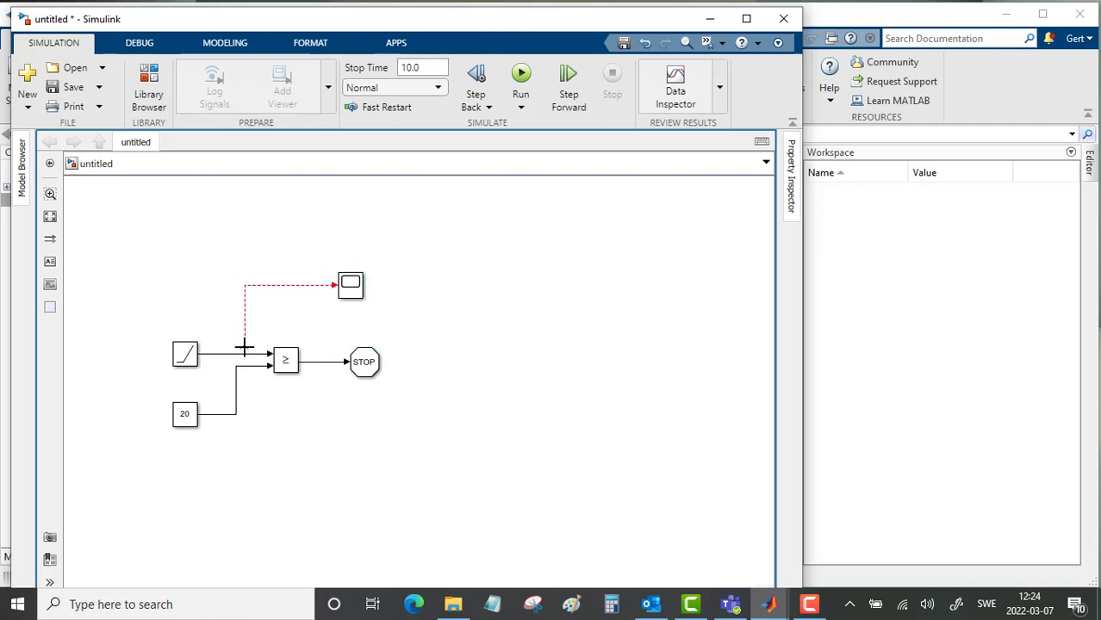
pyautogui.click(592, 360)
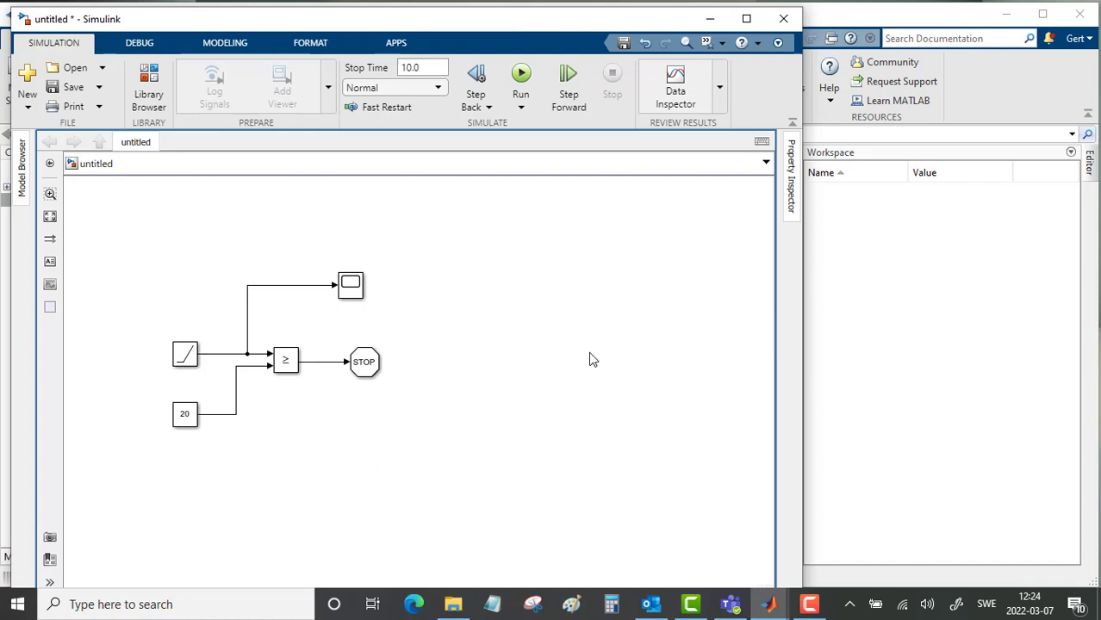
pyautogui.moveTo(520, 307)
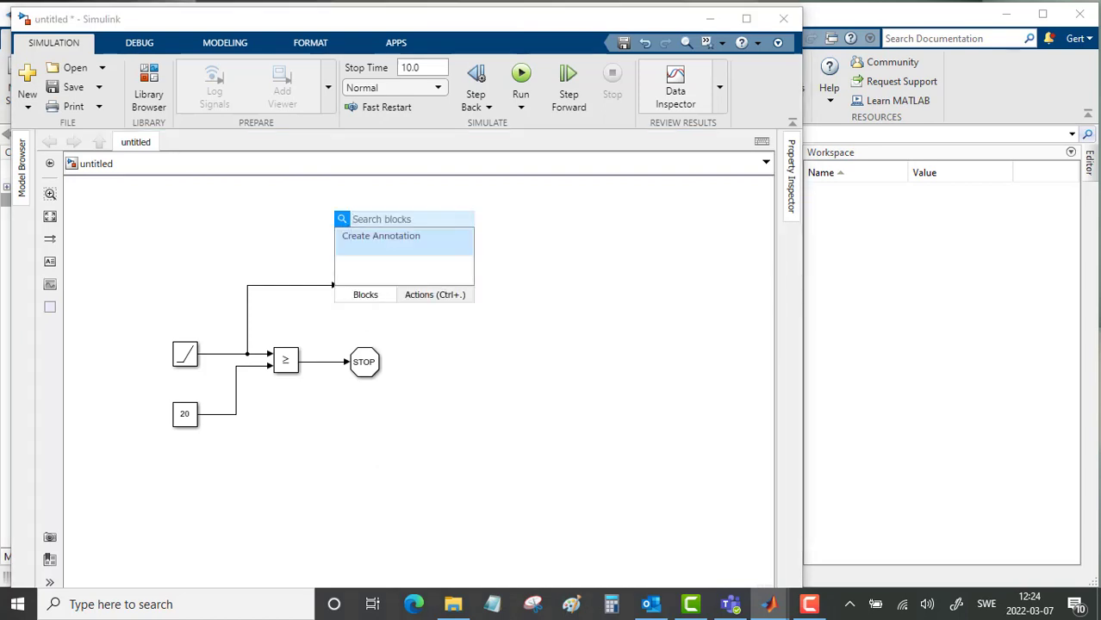
# Add a Display block to show the ramp value numerically.
pyautogui.write('disp')
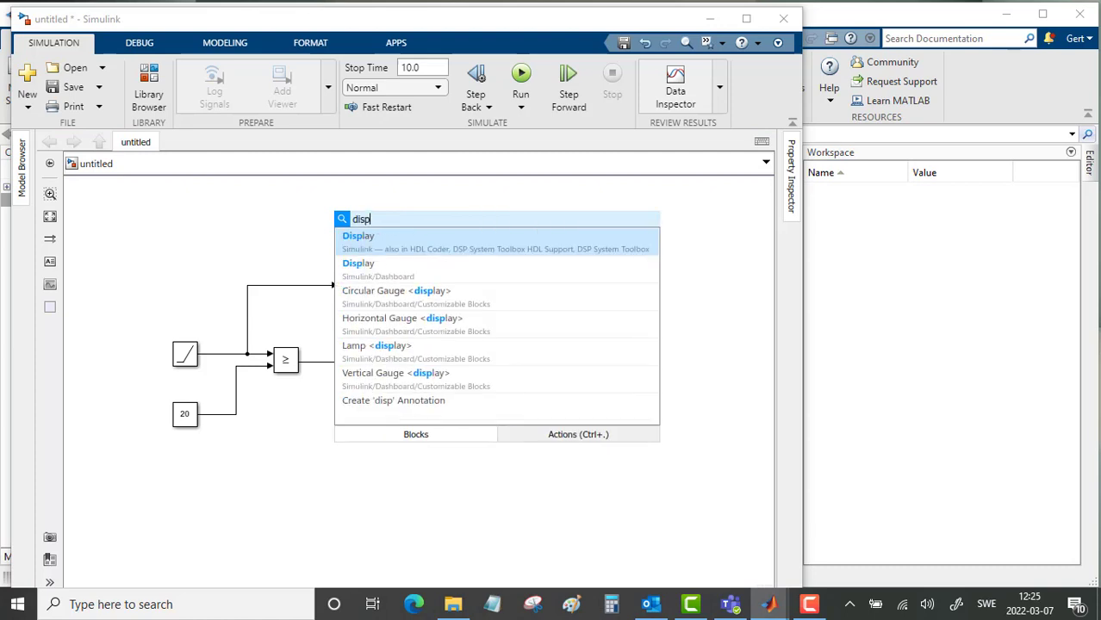
pyautogui.click(358, 235)
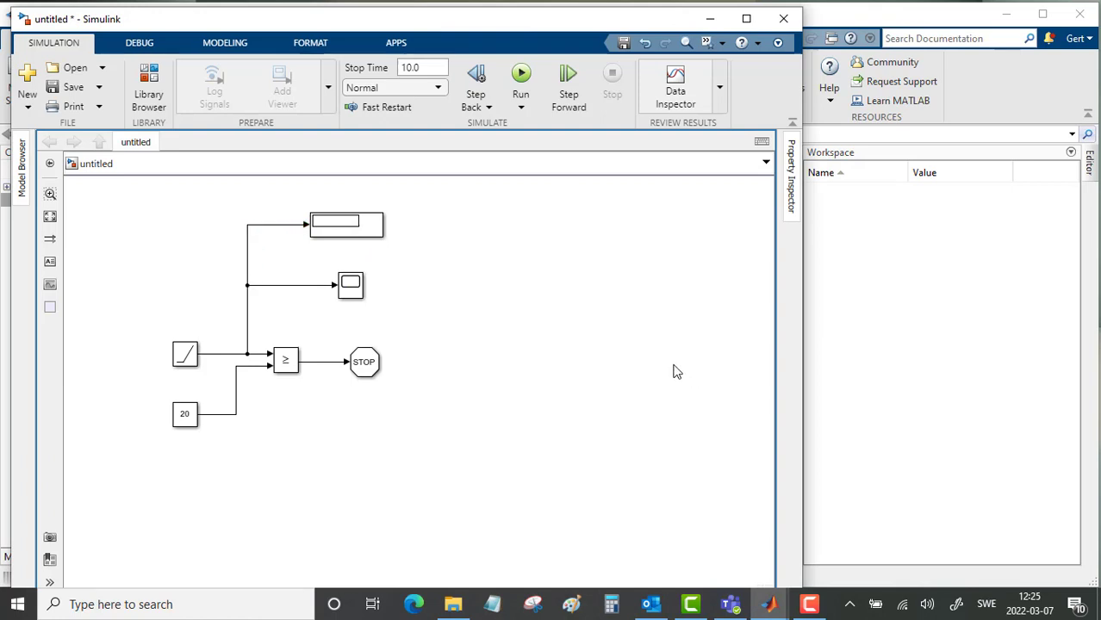
pyautogui.moveTo(640, 355)
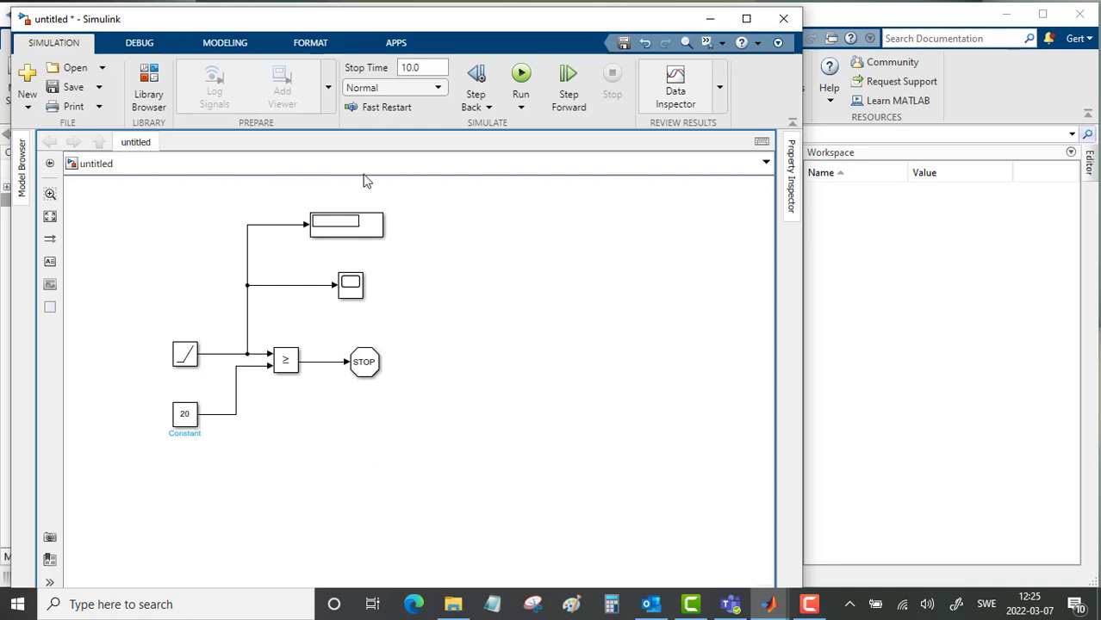
# Set the stop time and open the Scope window to view the ramp.
pyautogui.click(422, 68)
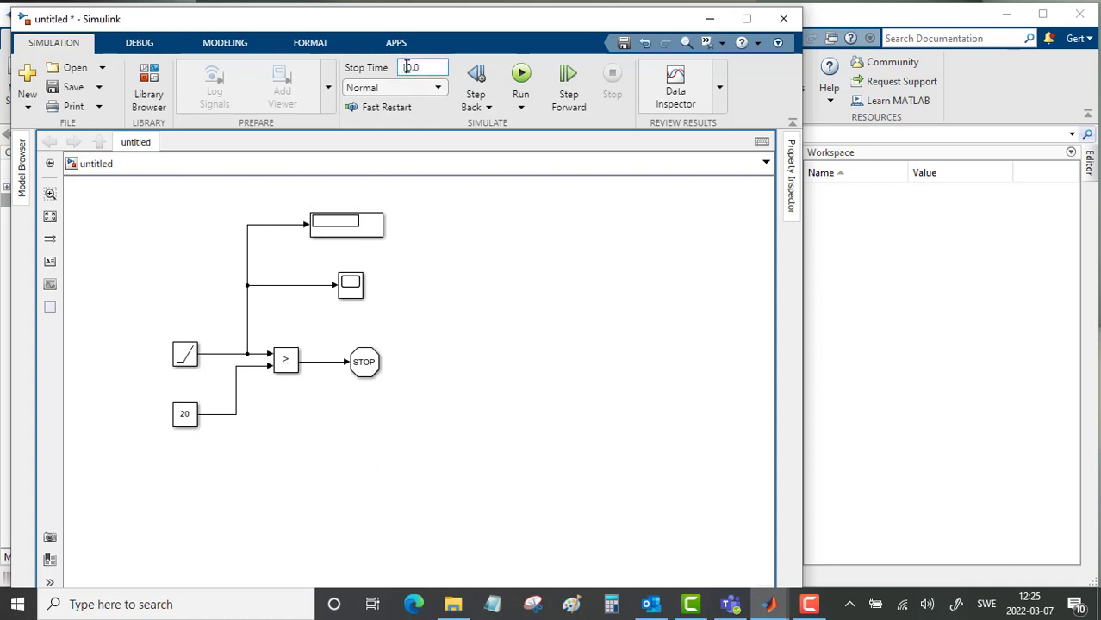
pyautogui.write('30.0')
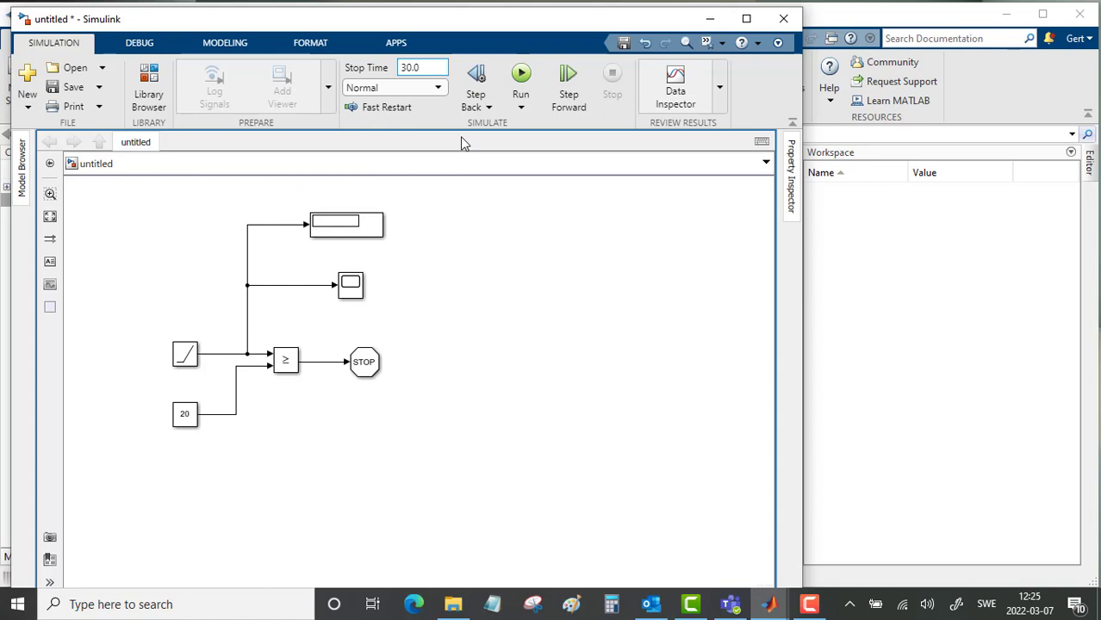
pyautogui.click(349, 286)
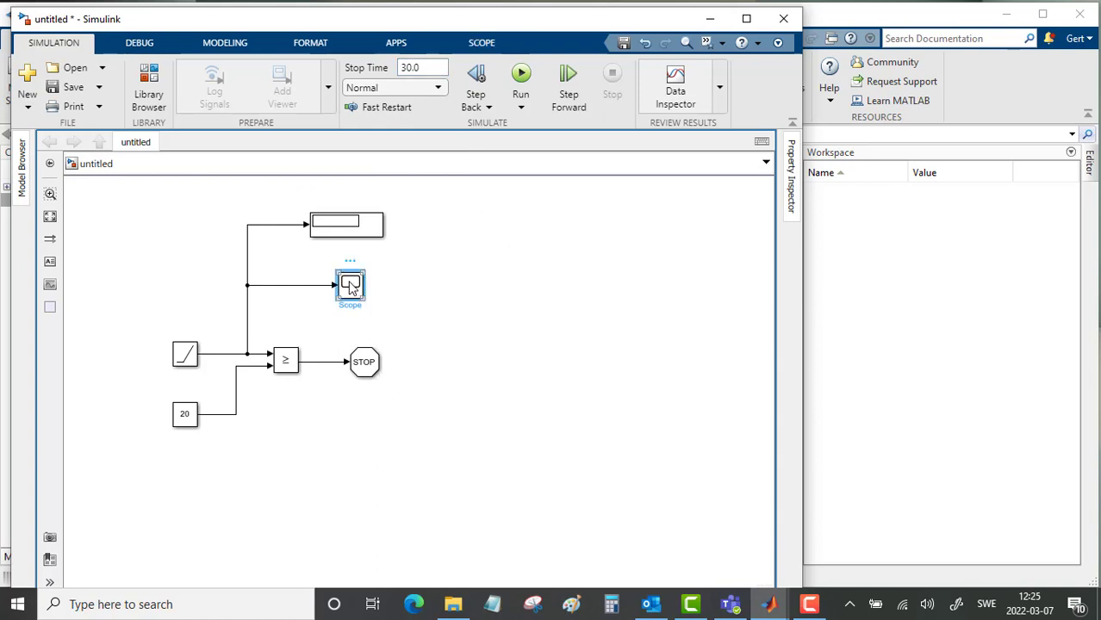
pyautogui.doubleClick(350, 286)
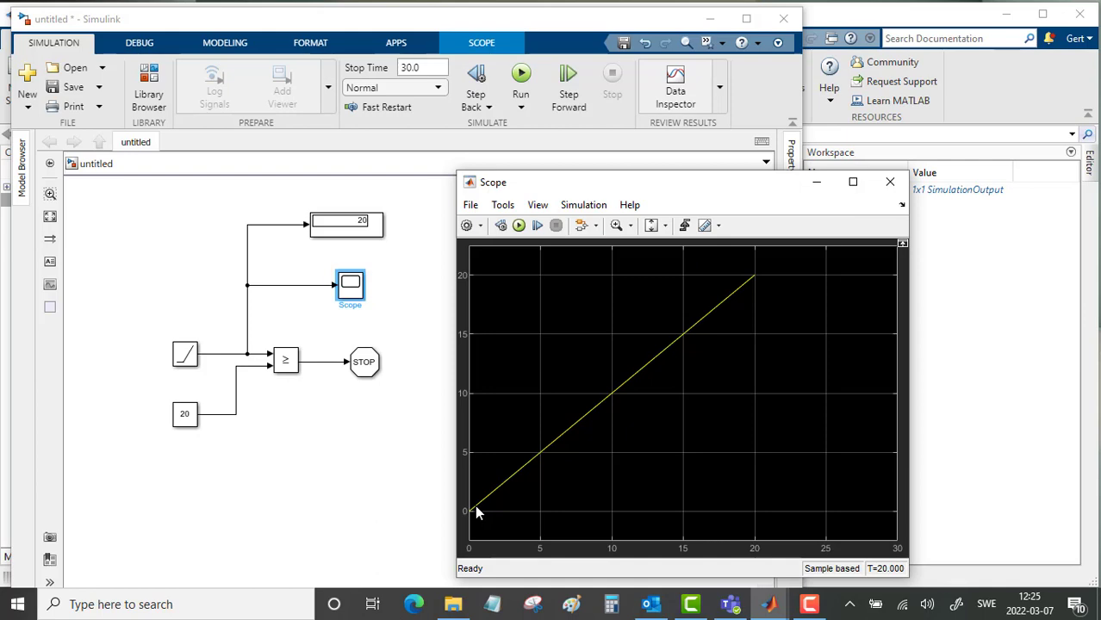
pyautogui.moveTo(474, 506)
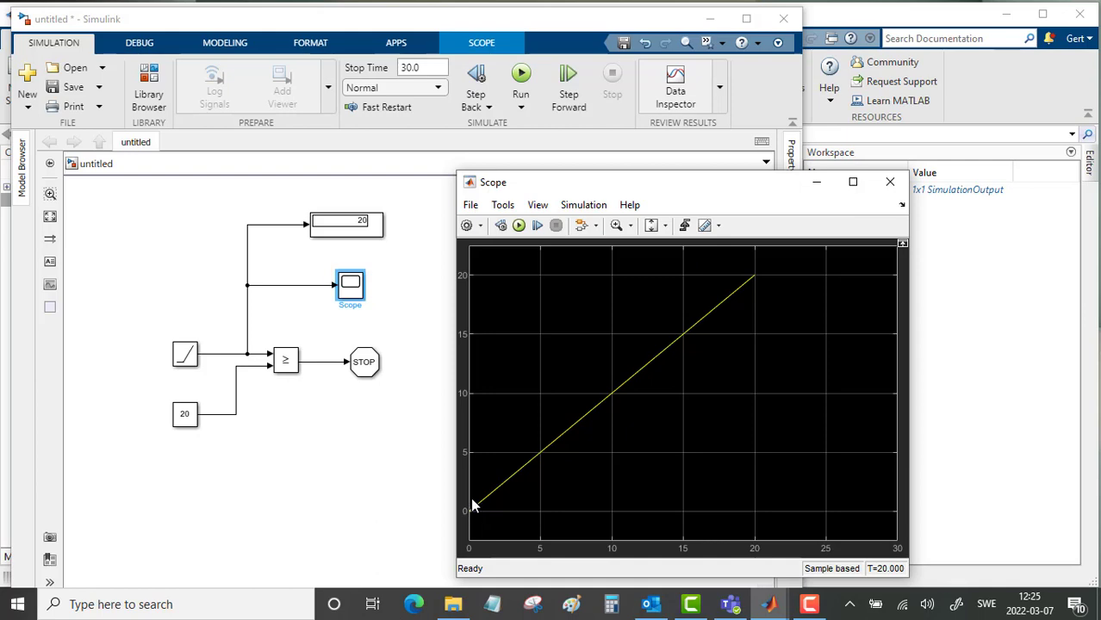
# Set Stop Time to 10.0 and rerun the simulation from the Scope window.
pyautogui.click(422, 67)
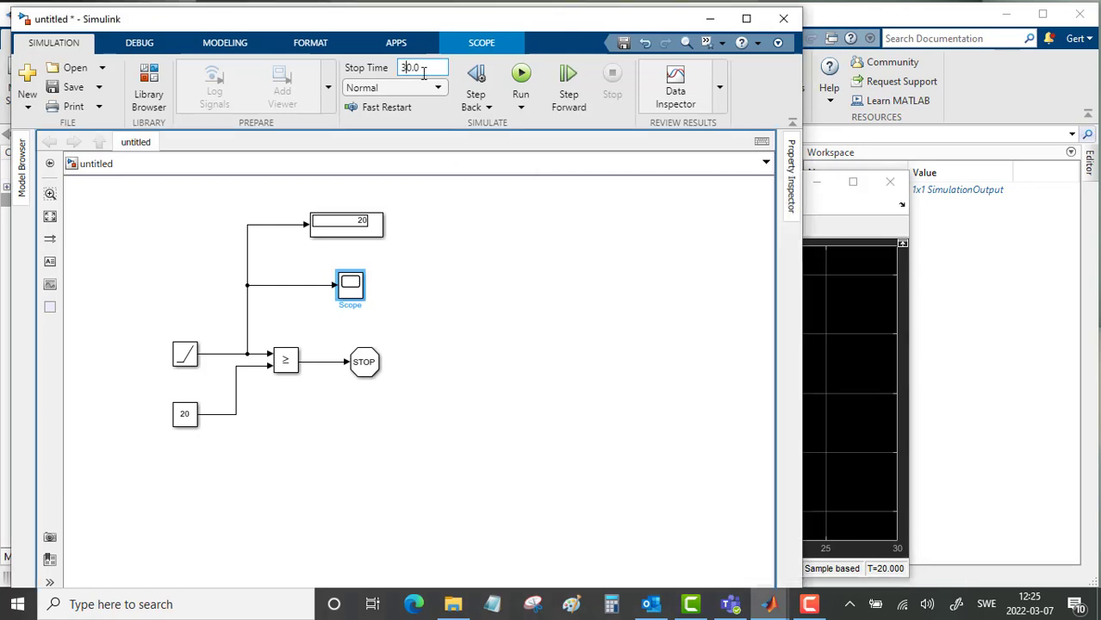
pyautogui.write('10.0')
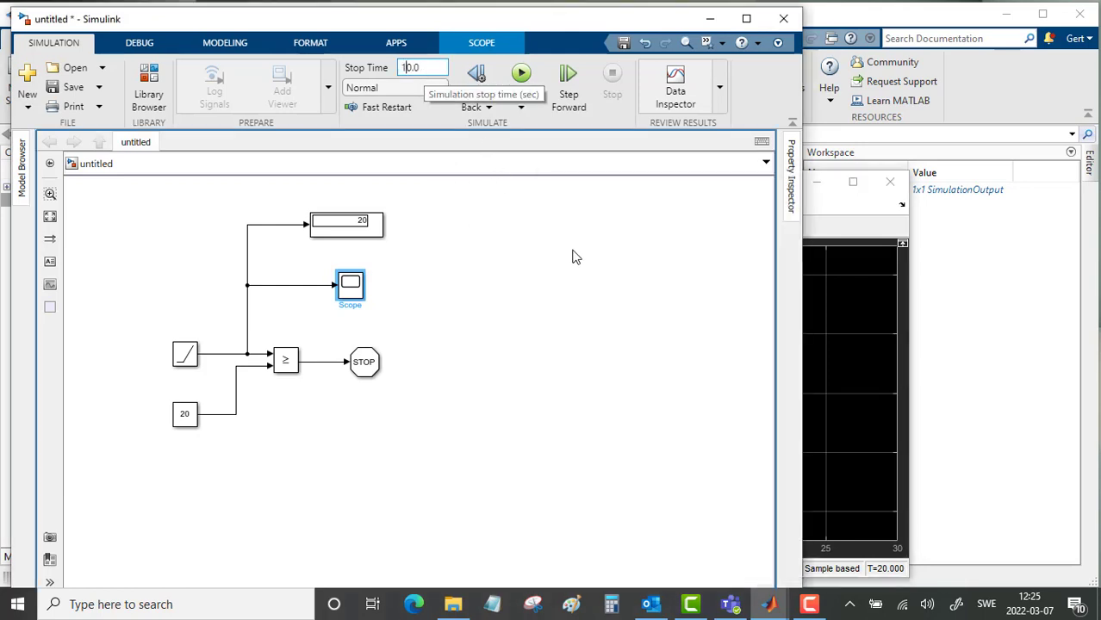
pyautogui.click(520, 73)
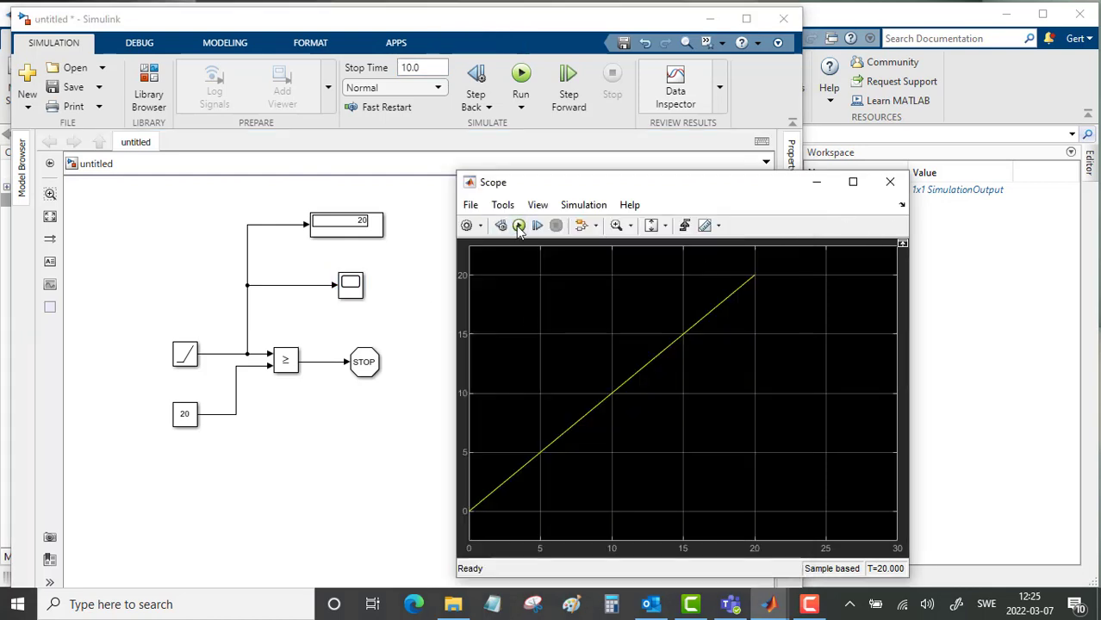
pyautogui.click(519, 224)
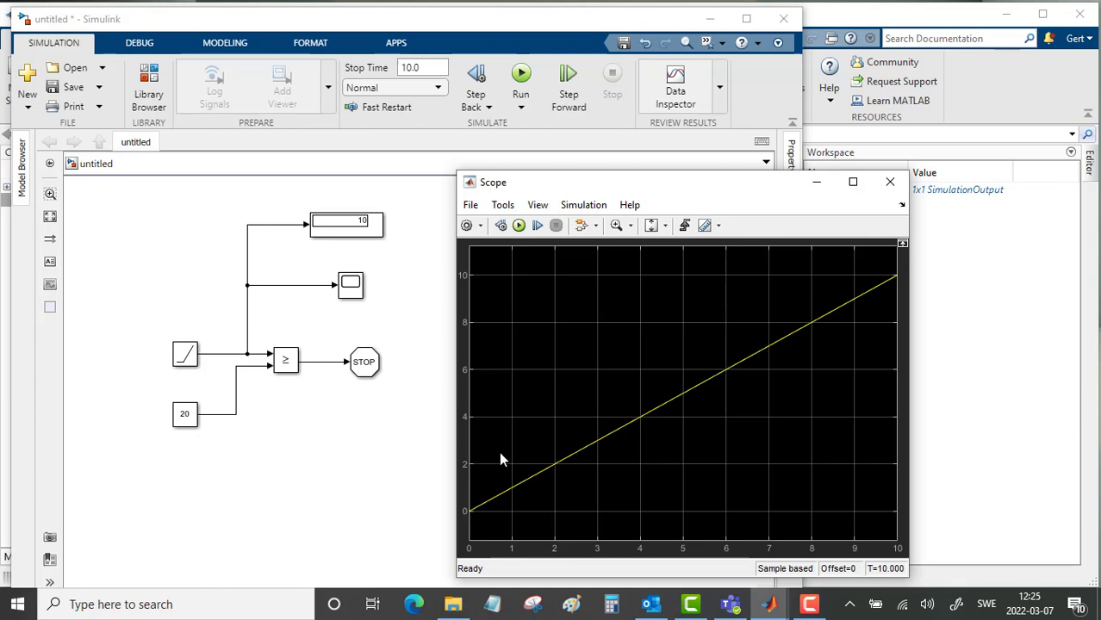
pyautogui.moveTo(903, 286)
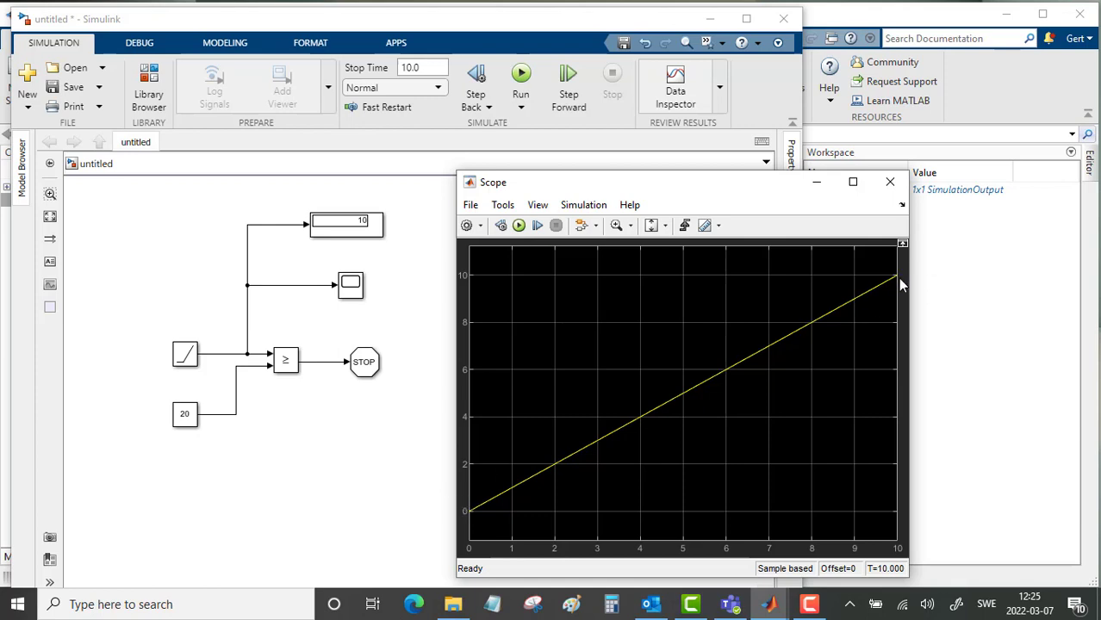
pyautogui.moveTo(892, 277)
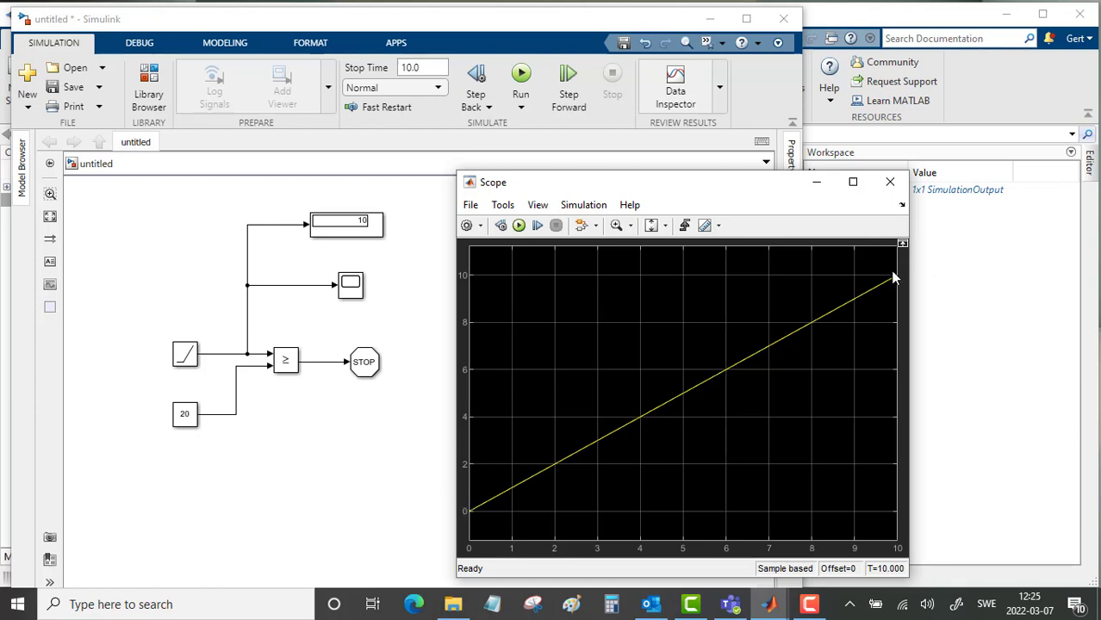
pyautogui.moveTo(899, 283)
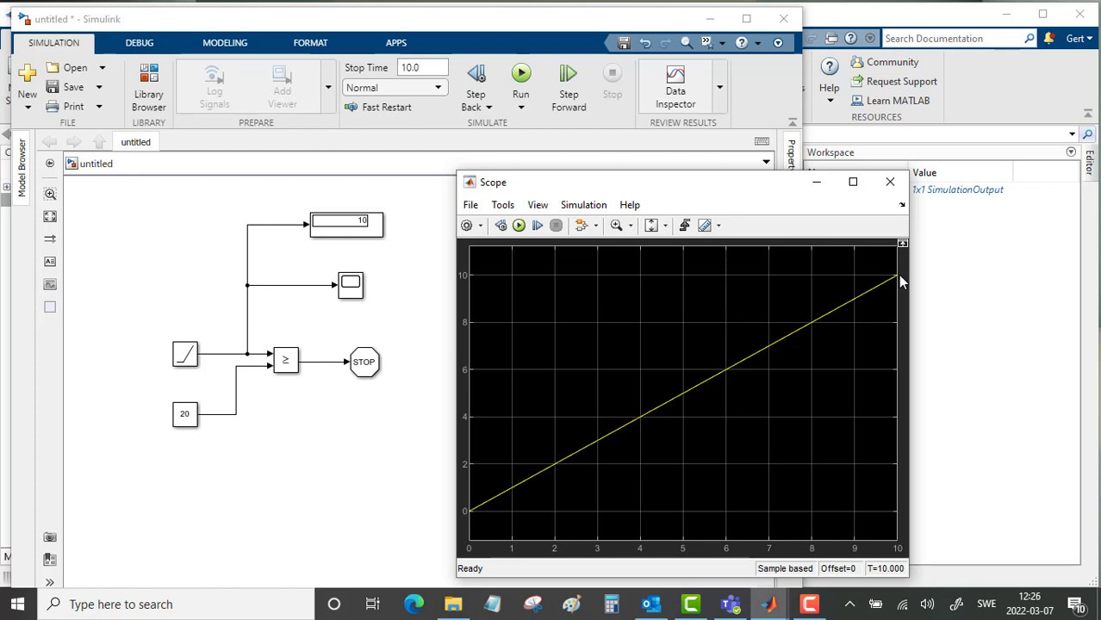
pyautogui.moveTo(922, 284)
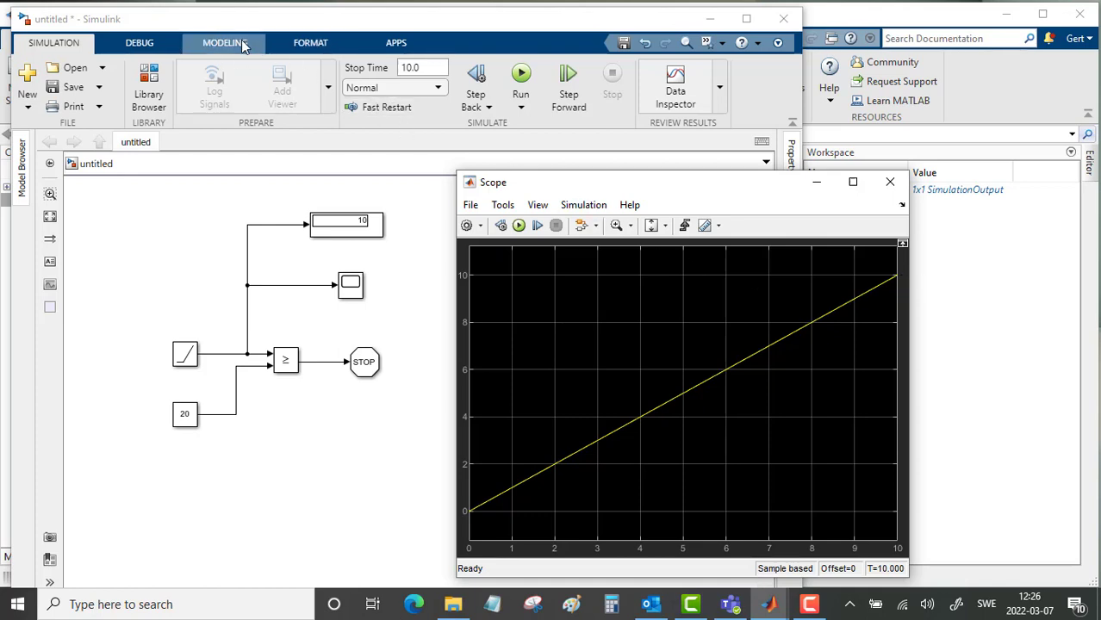
# Open Configuration Parameters at the Data Import/Export pane.
pyautogui.click(224, 41)
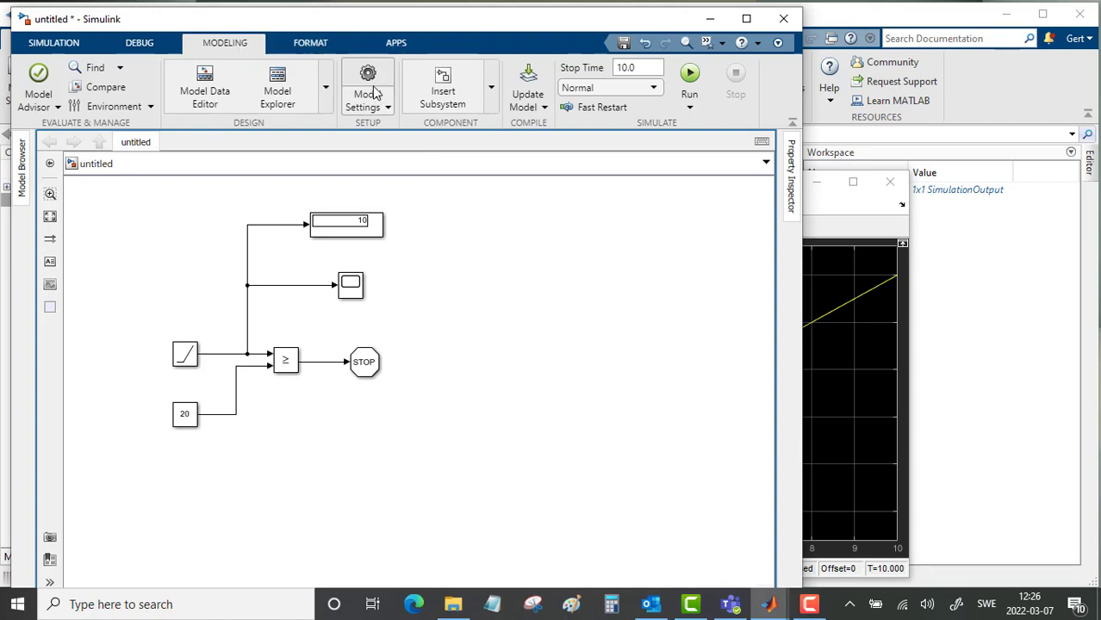
pyautogui.click(369, 90)
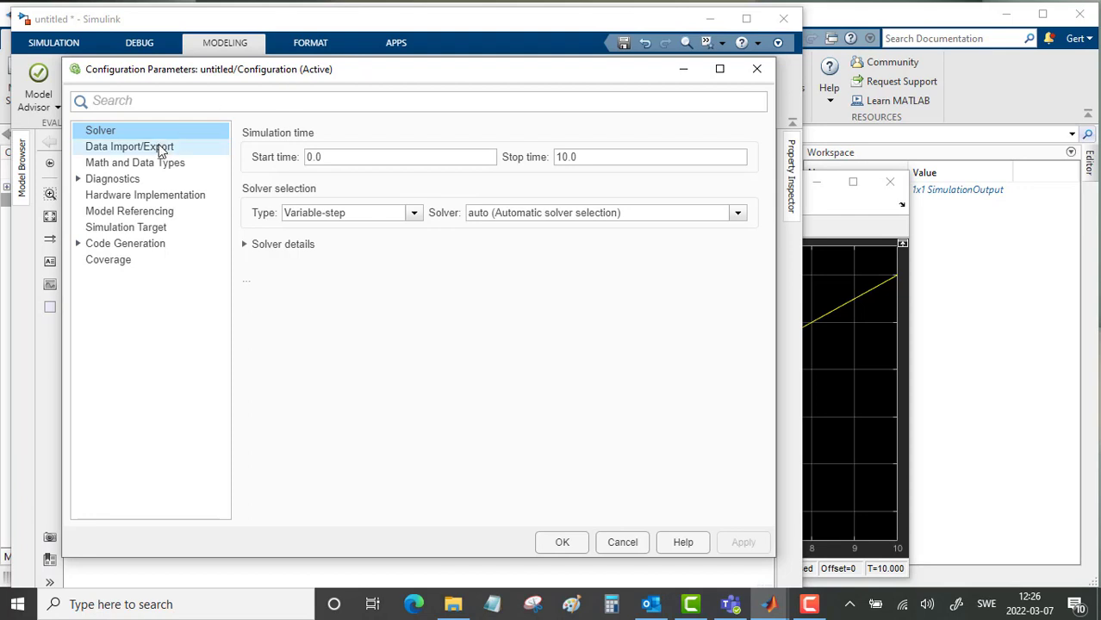
pyautogui.click(129, 147)
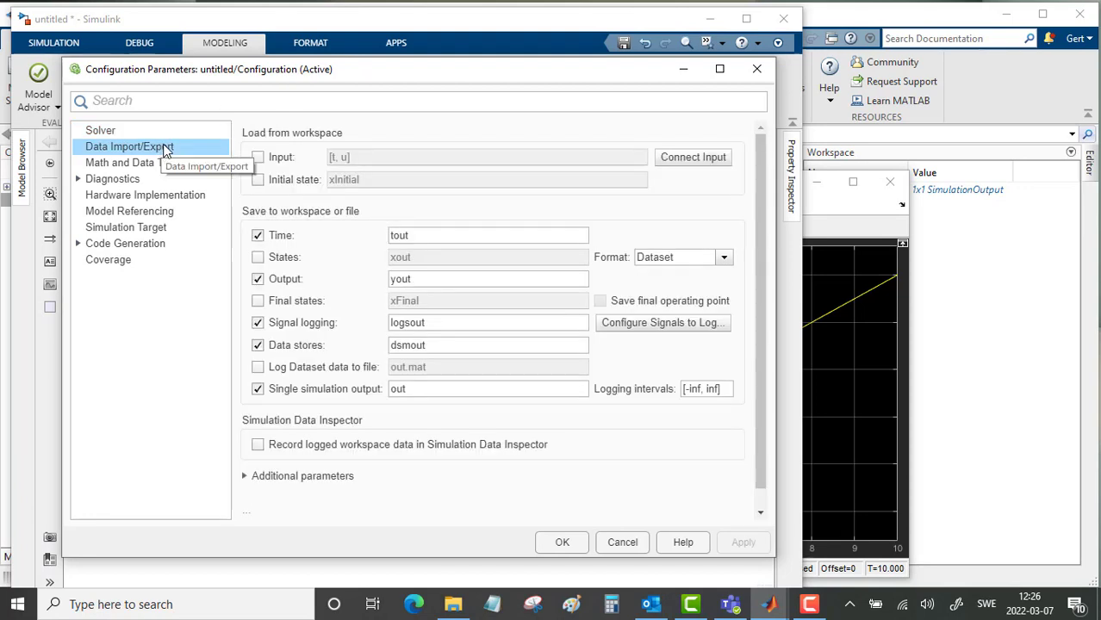
pyautogui.moveTo(258, 300)
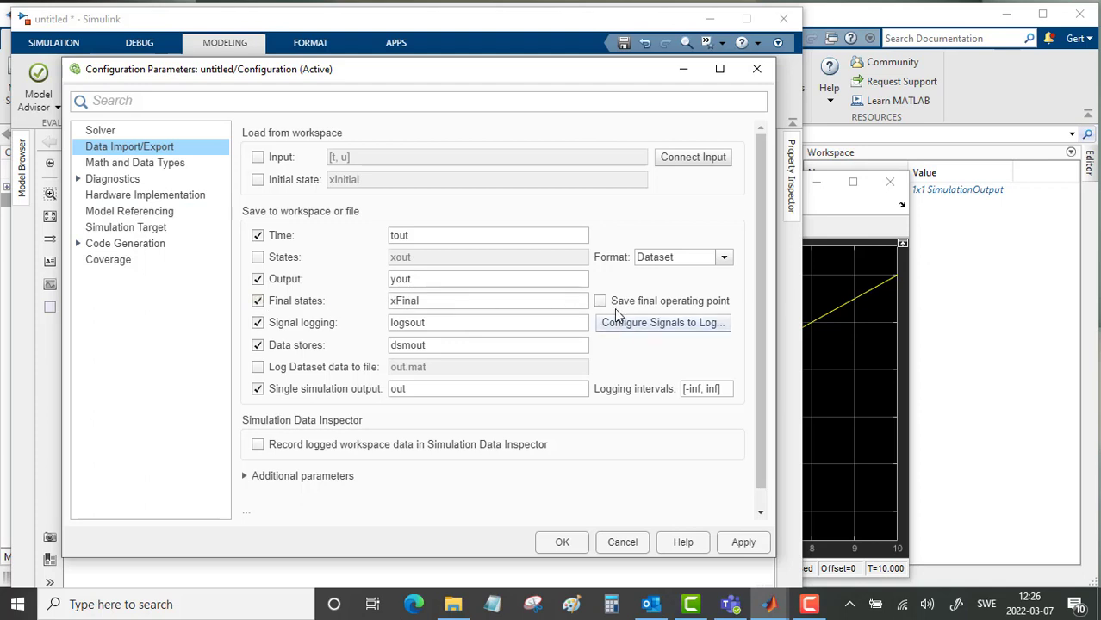
# Enable saving final states and final operating point as FirstPart, then confirm.
pyautogui.click(599, 300)
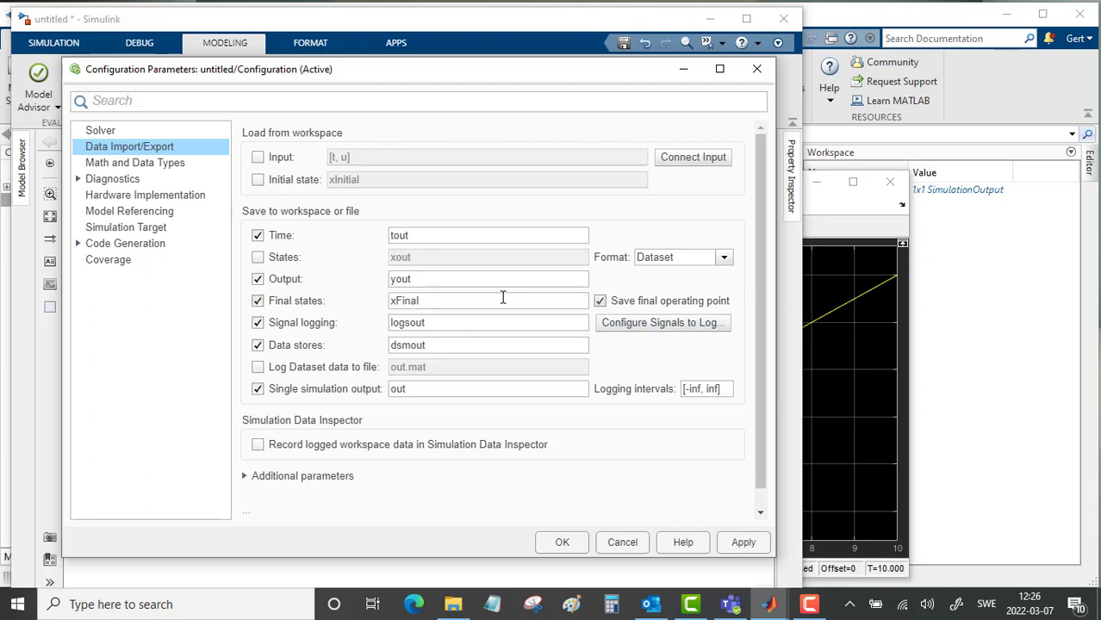
pyautogui.doubleClick(405, 300)
pyautogui.write('F')
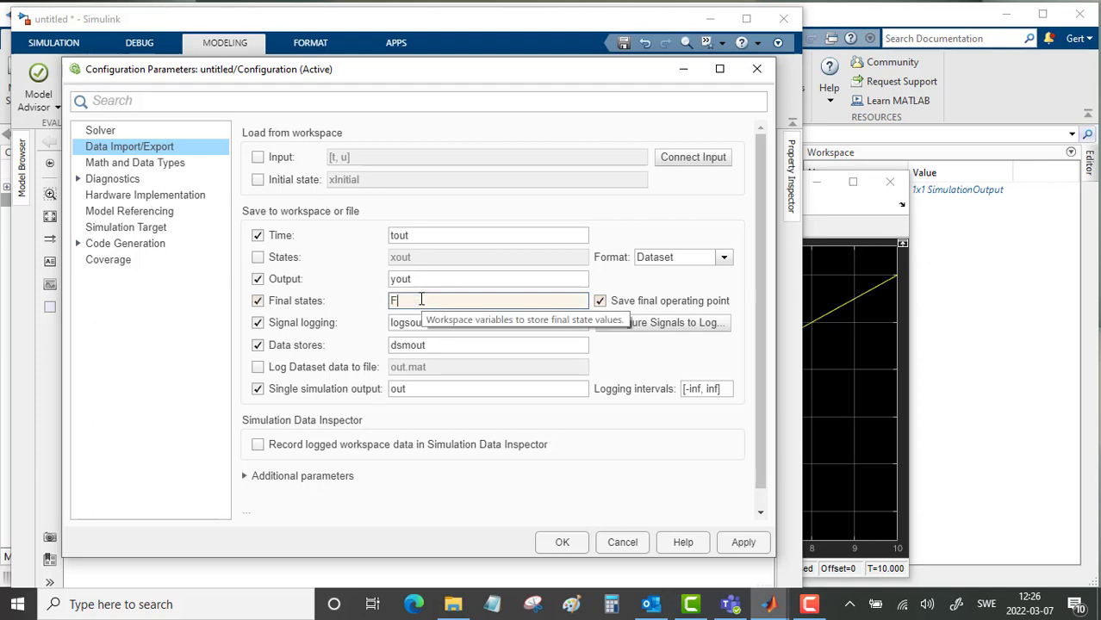
pyautogui.write('irst')
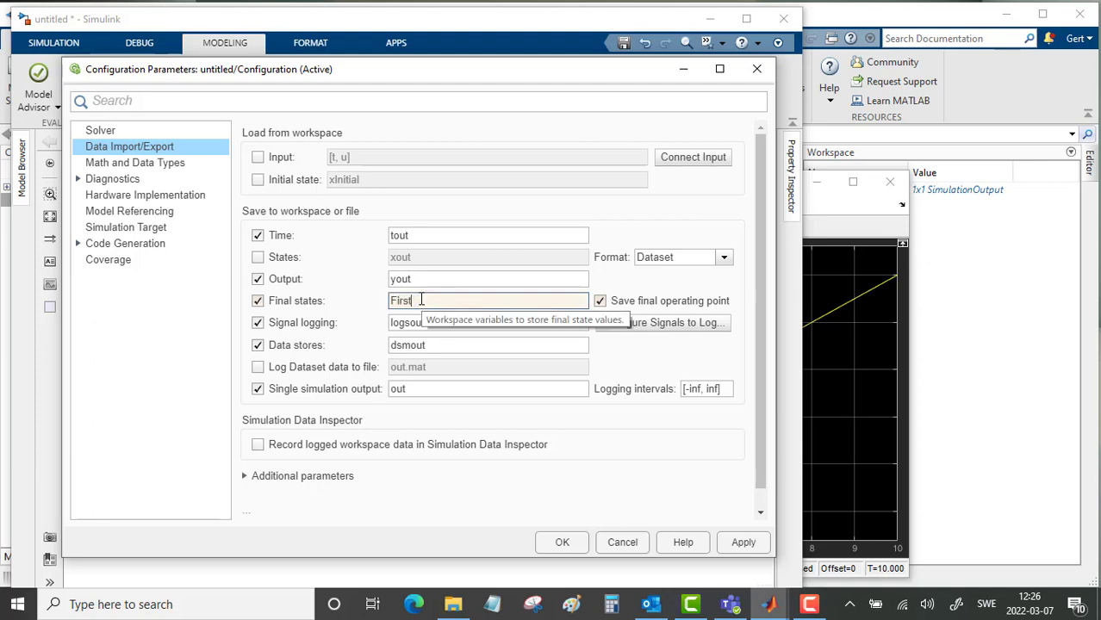
pyautogui.write('Part')
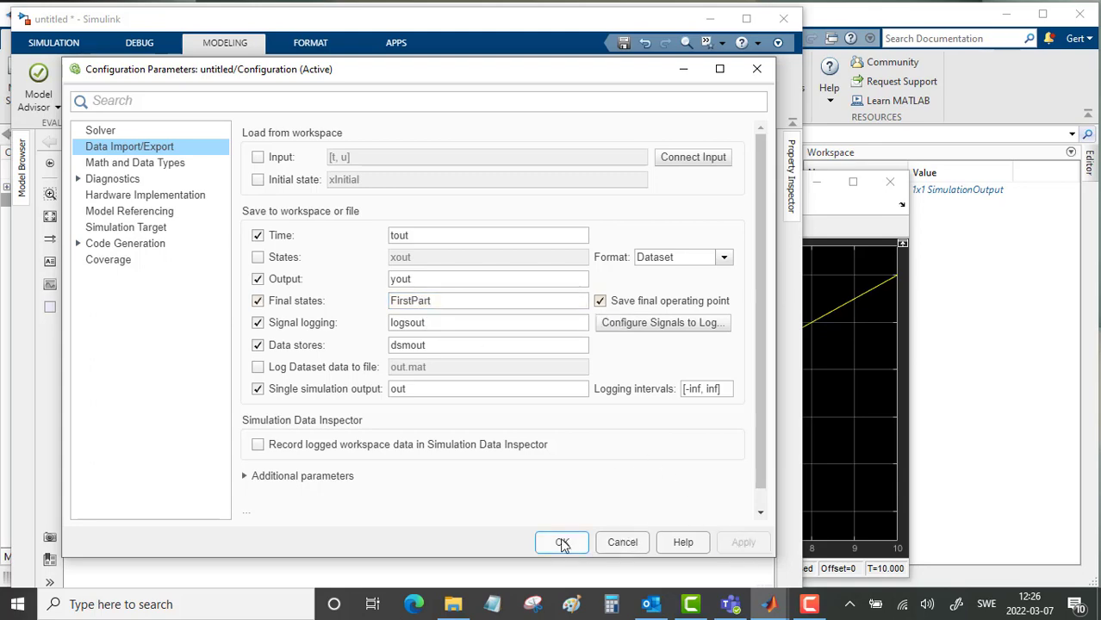
pyautogui.click(562, 541)
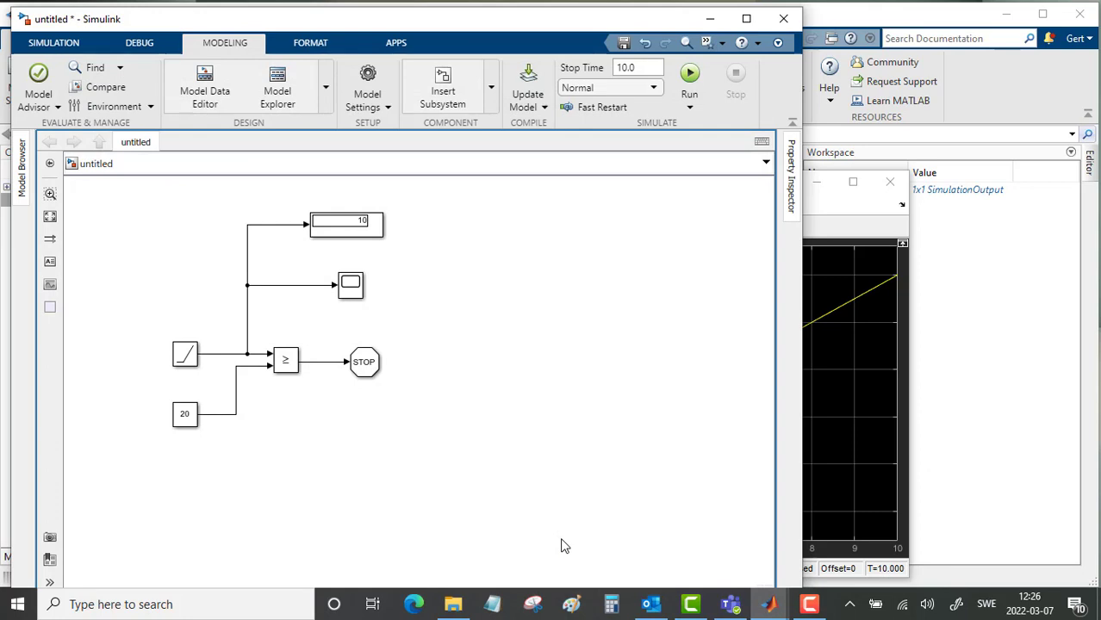
pyautogui.click(637, 67)
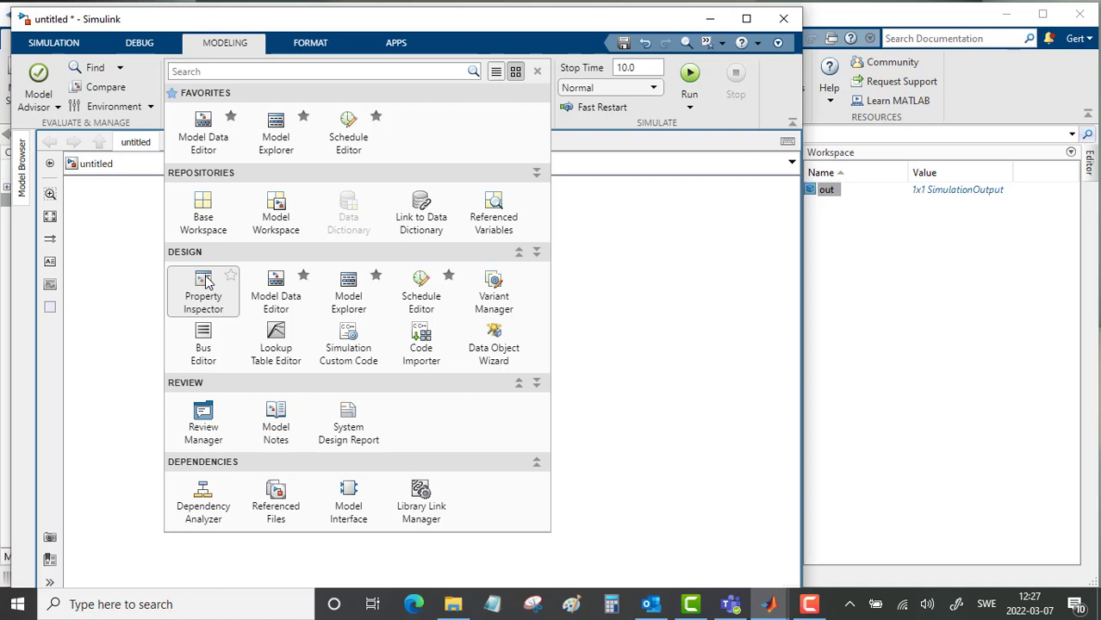
# Navigate the Property Inspector to the model's StopFcn callback.
pyautogui.click(204, 291)
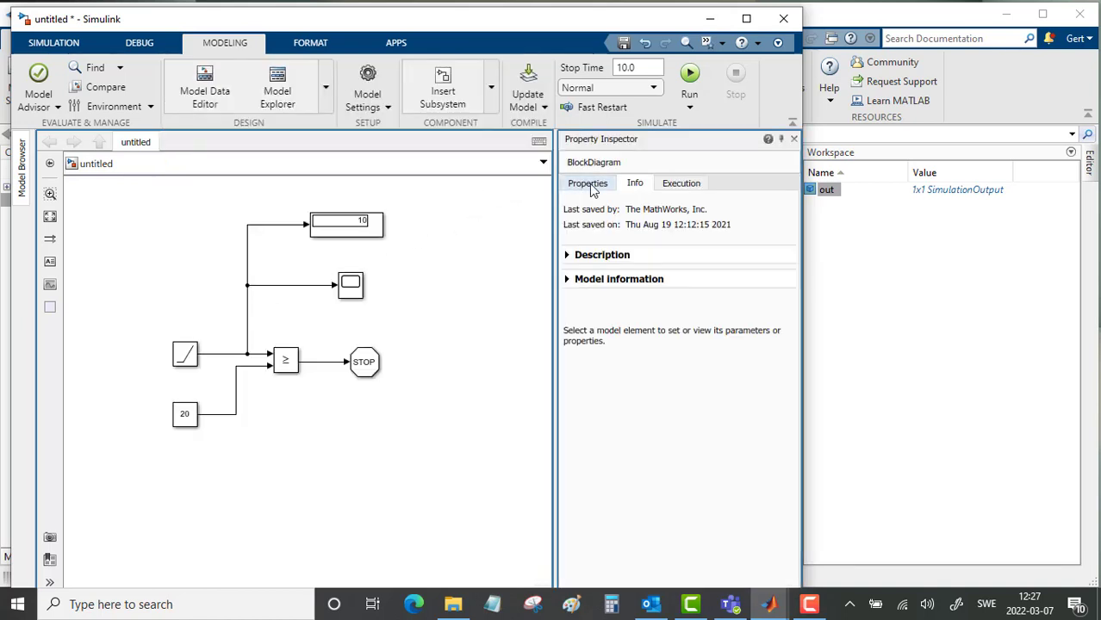
pyautogui.click(588, 182)
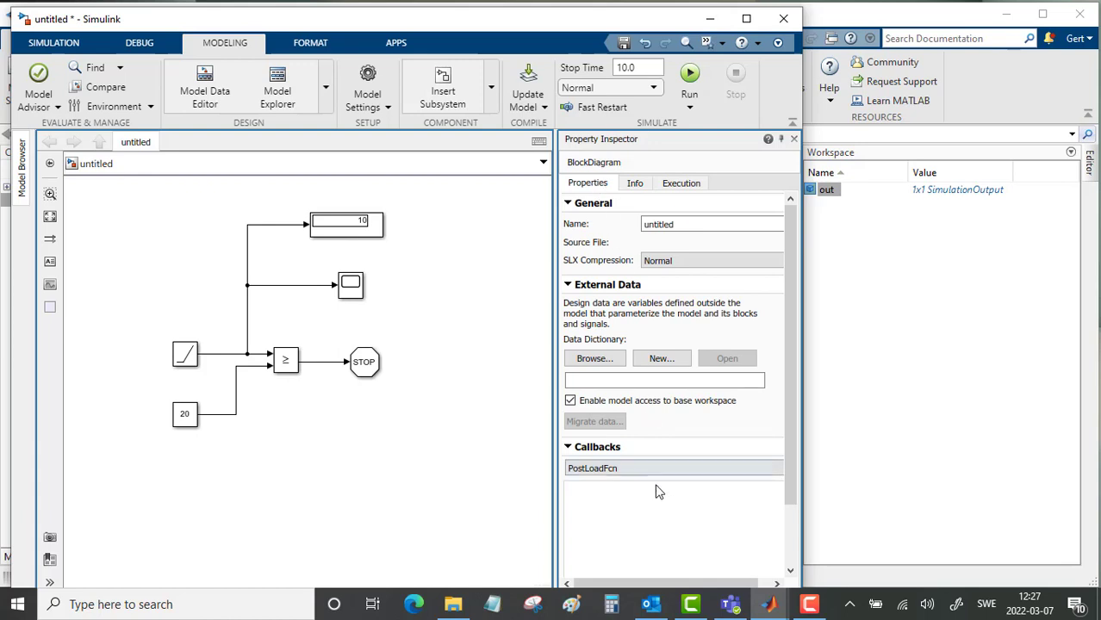
pyautogui.click(593, 469)
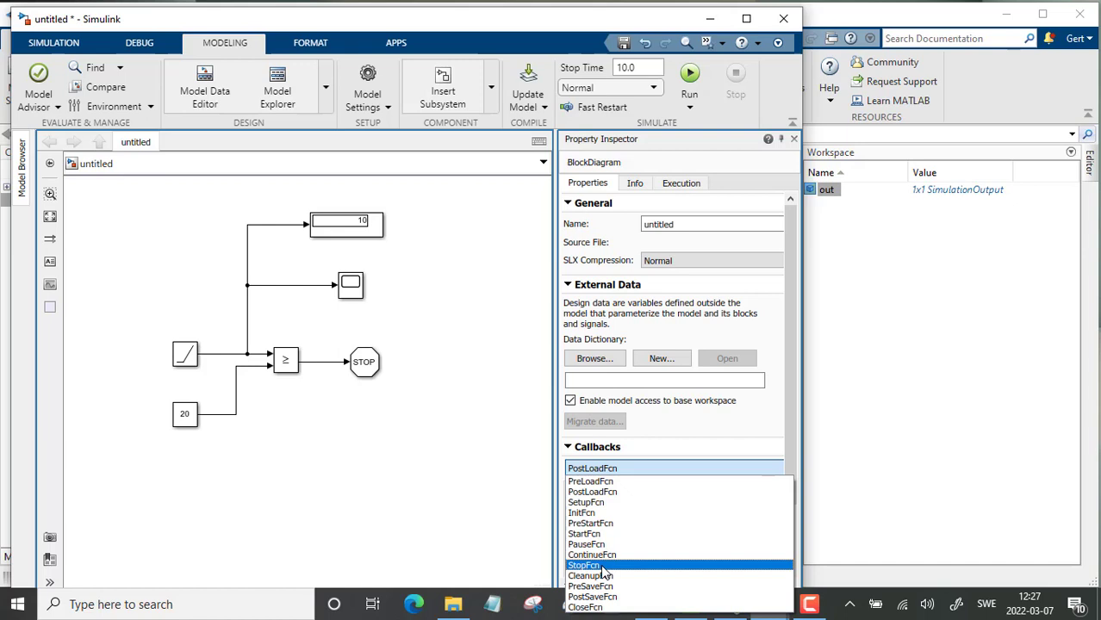
pyautogui.click(584, 565)
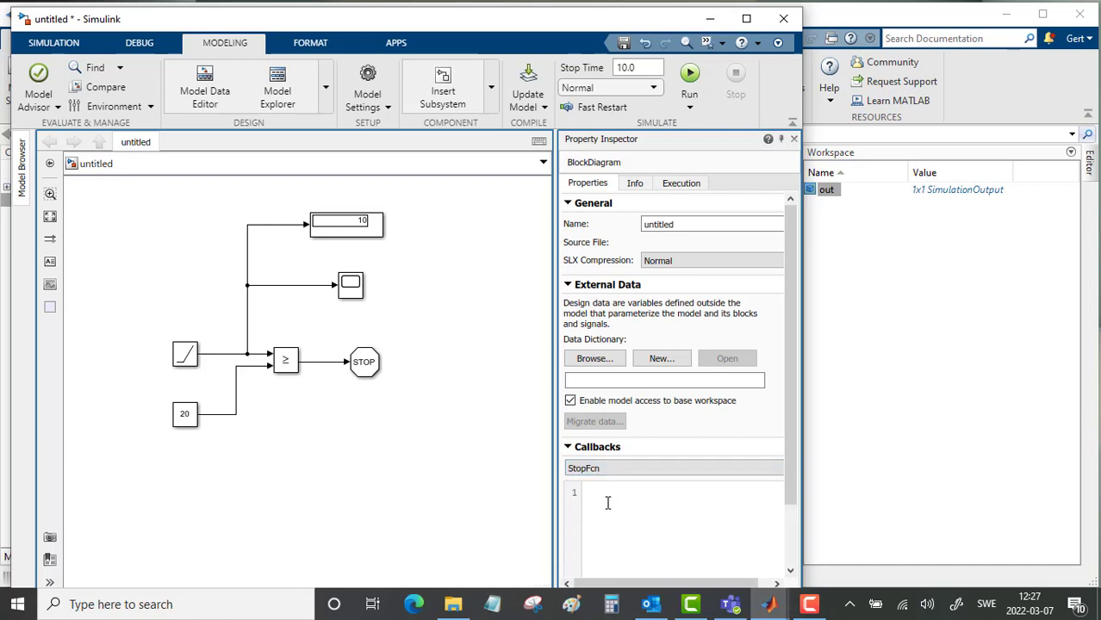
# Enter FirstPart=out.FirstPart; as the StopFcn callback code.
pyautogui.click(606, 493)
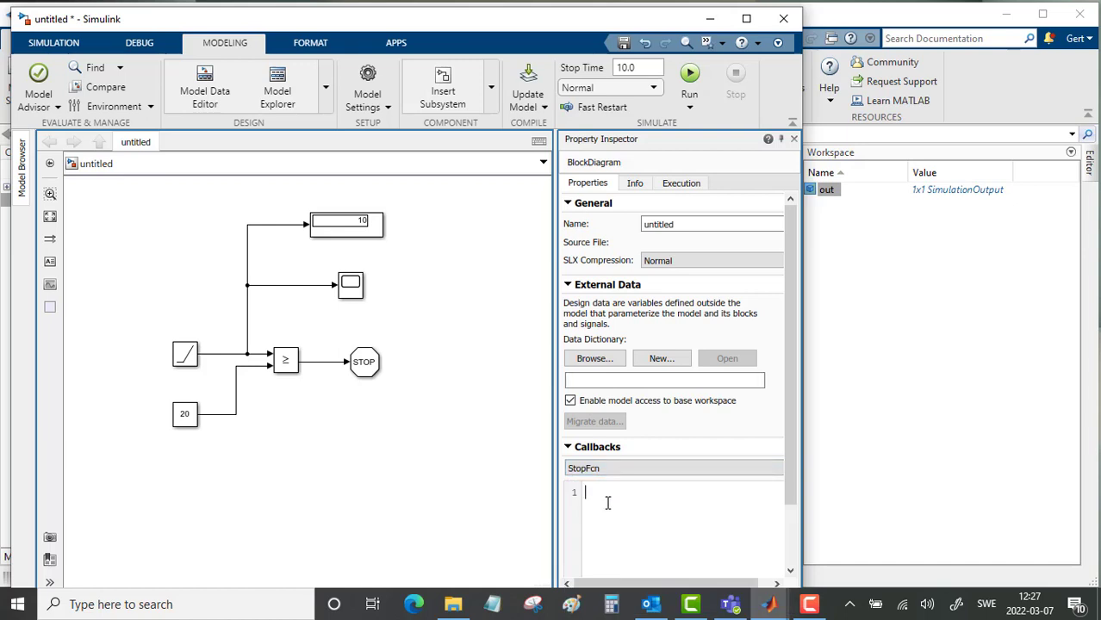
pyautogui.write('FirstPart=o')
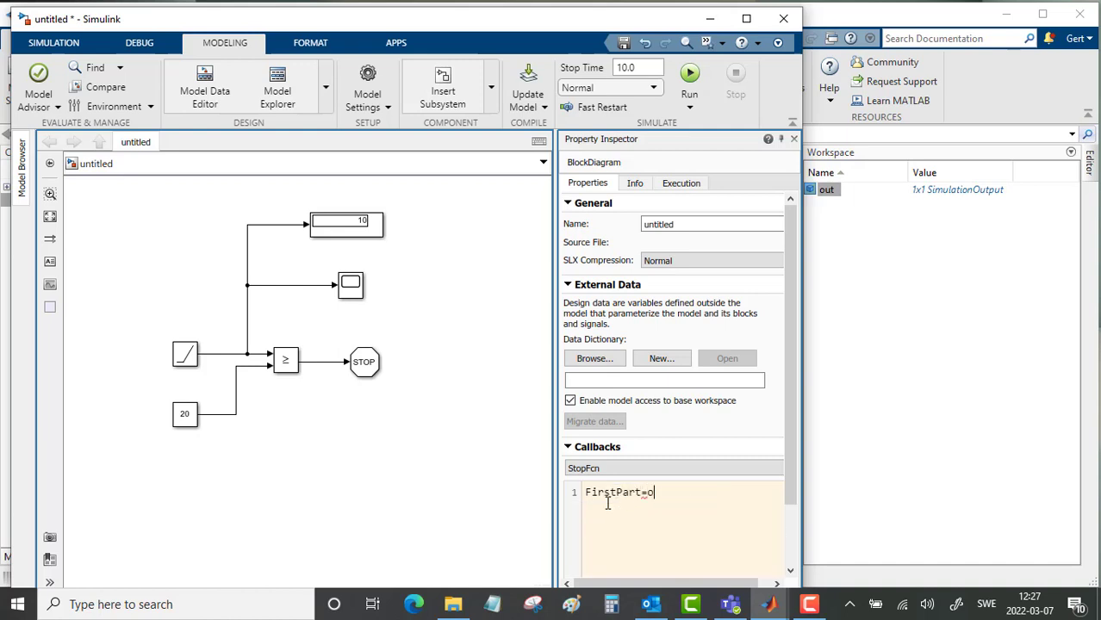
pyautogui.write('ut.FirstPart;')
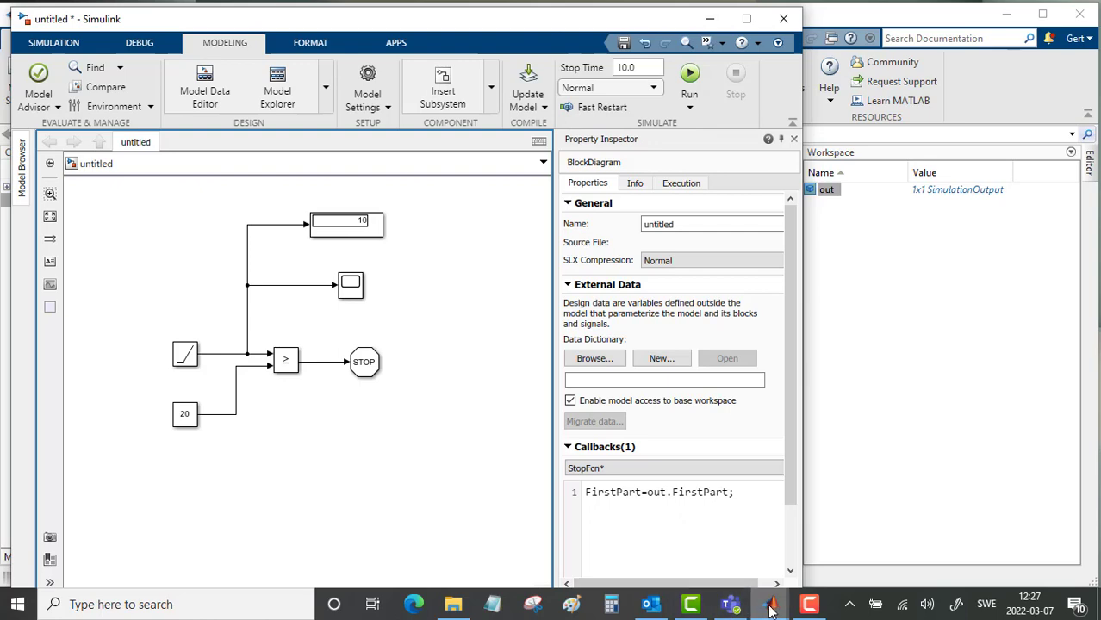
# Rerun the simulation so FirstPart appears in the workspace.
pyautogui.click(689, 72)
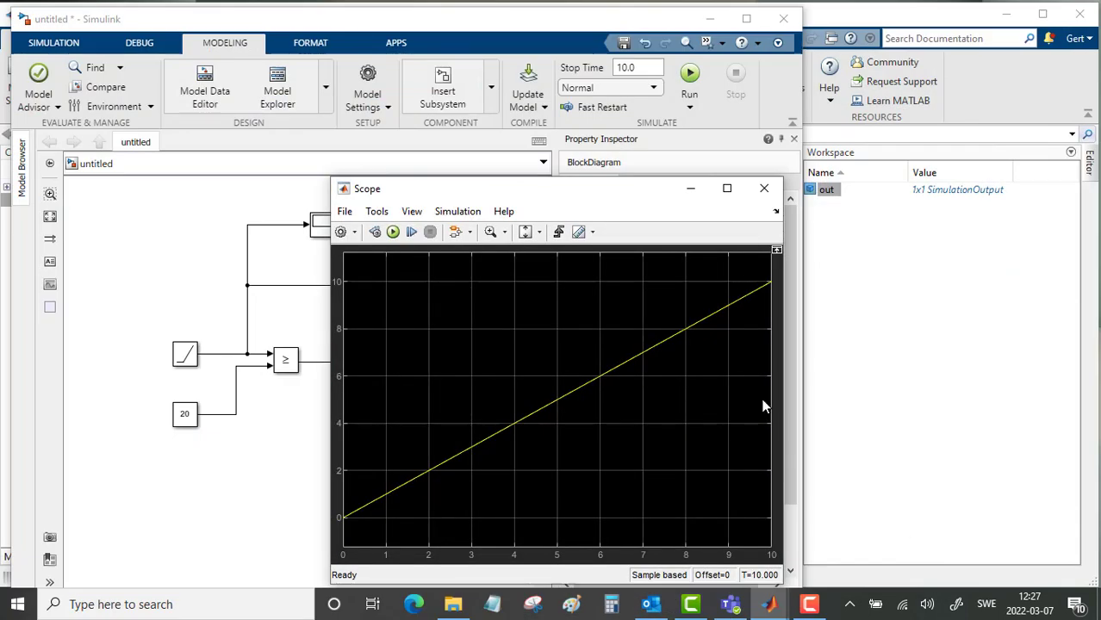
pyautogui.moveTo(393, 231)
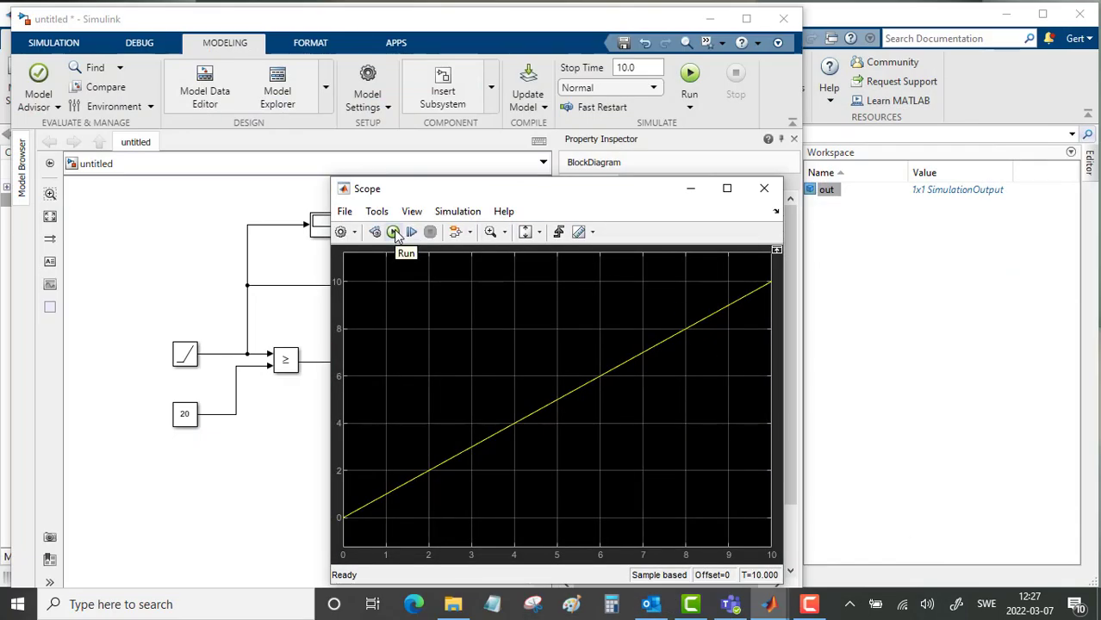
pyautogui.click(393, 230)
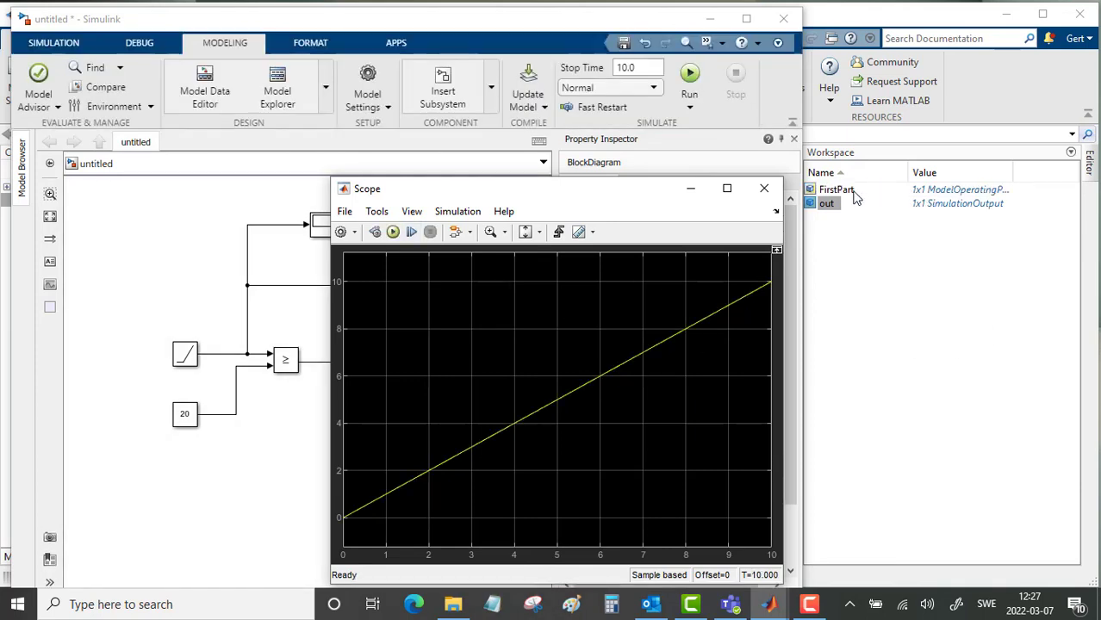
pyautogui.moveTo(836, 188)
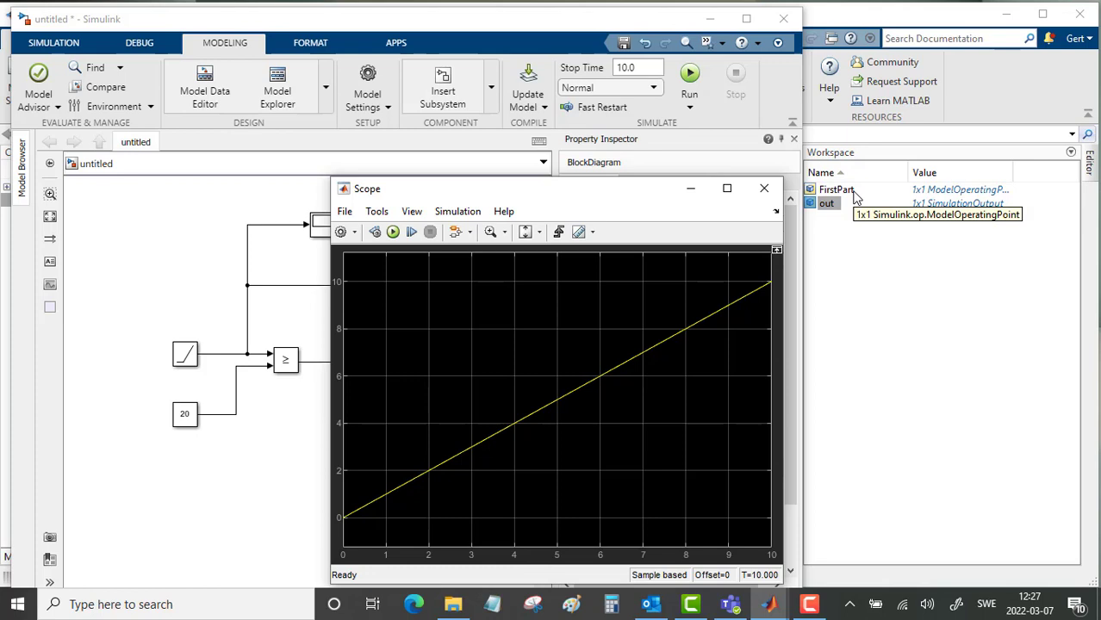
pyautogui.moveTo(985, 193)
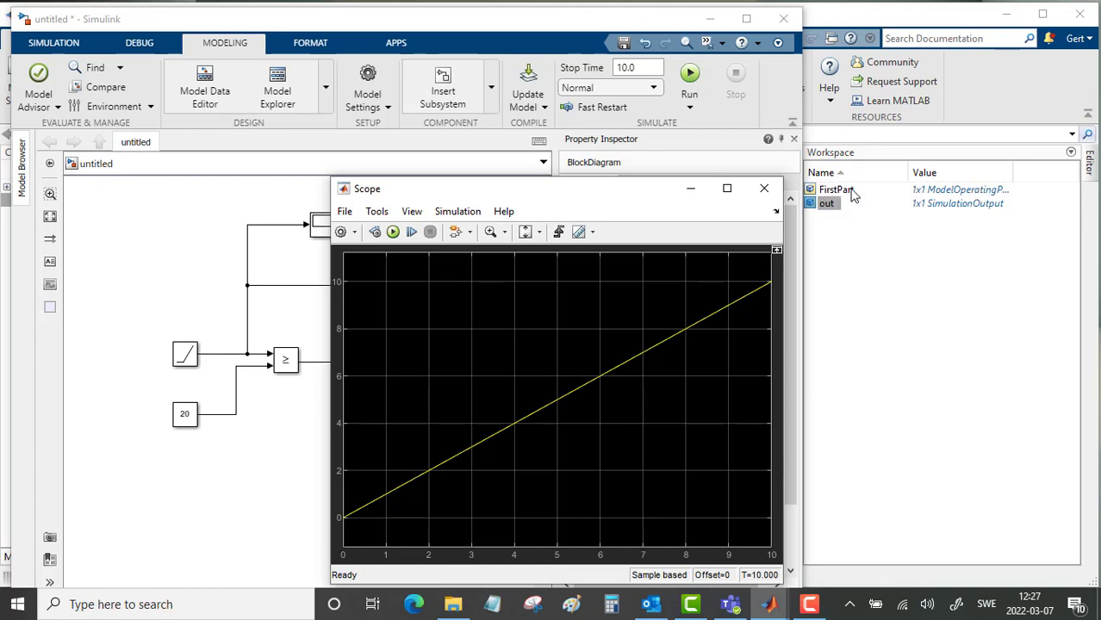
pyautogui.moveTo(948, 193)
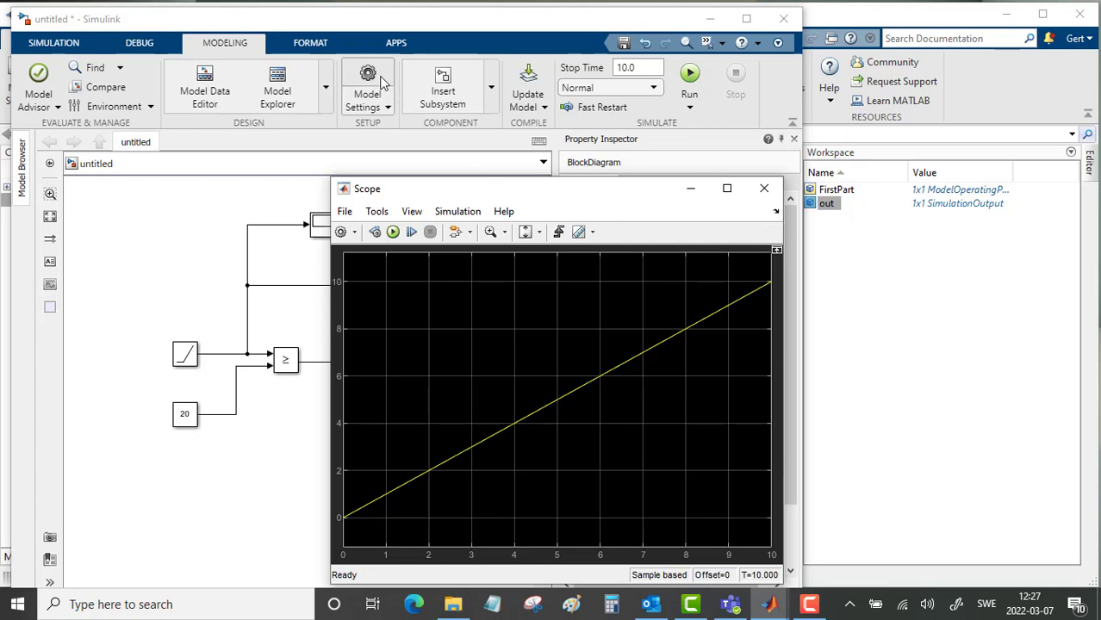
# Uncheck Final states and load the Initial state from FirstPart instead of xInitial.
pyautogui.click(367, 86)
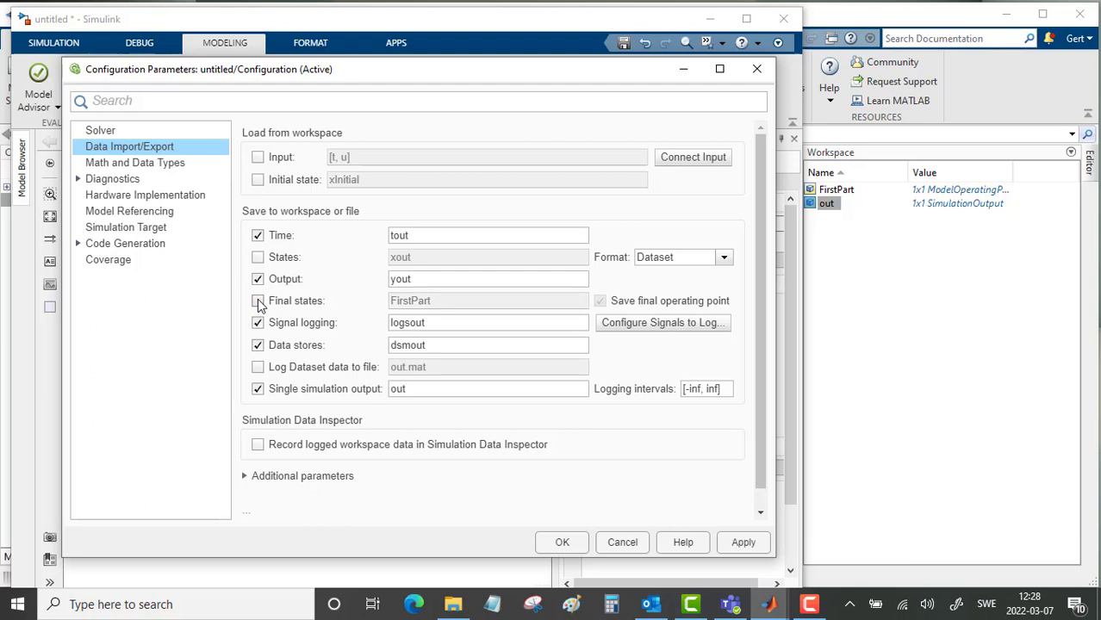
pyautogui.click(258, 300)
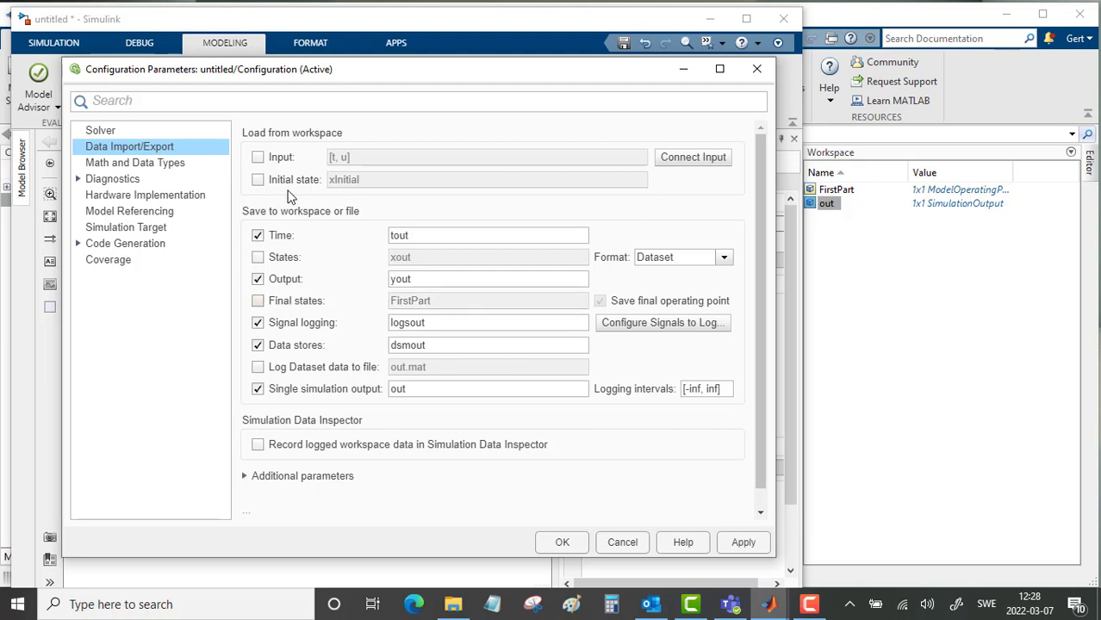
pyautogui.click(257, 179)
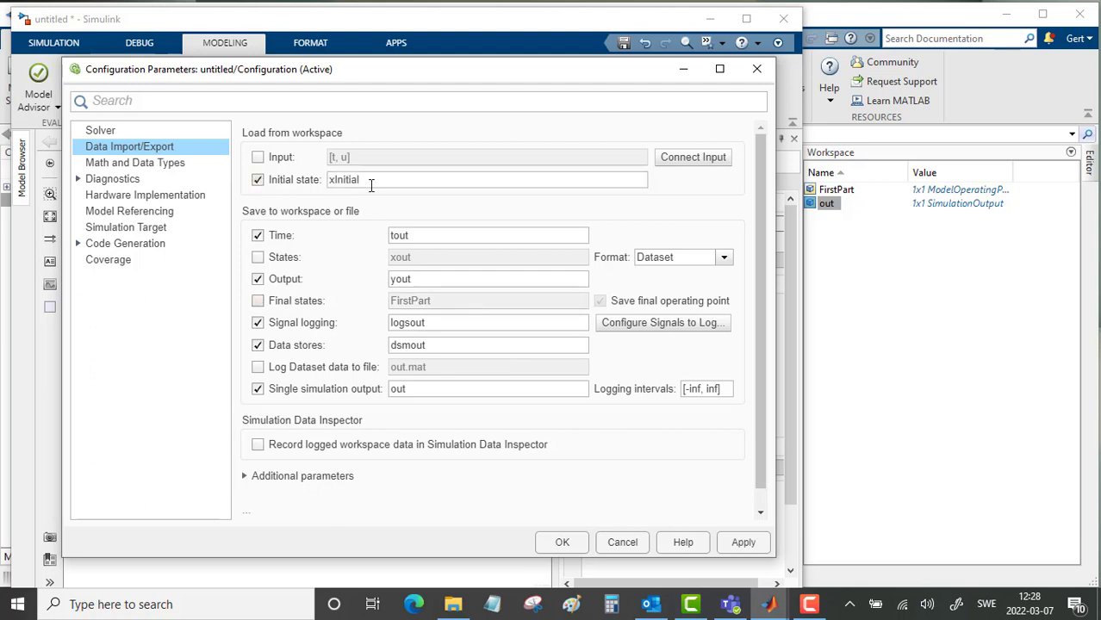
pyautogui.doubleClick(344, 180)
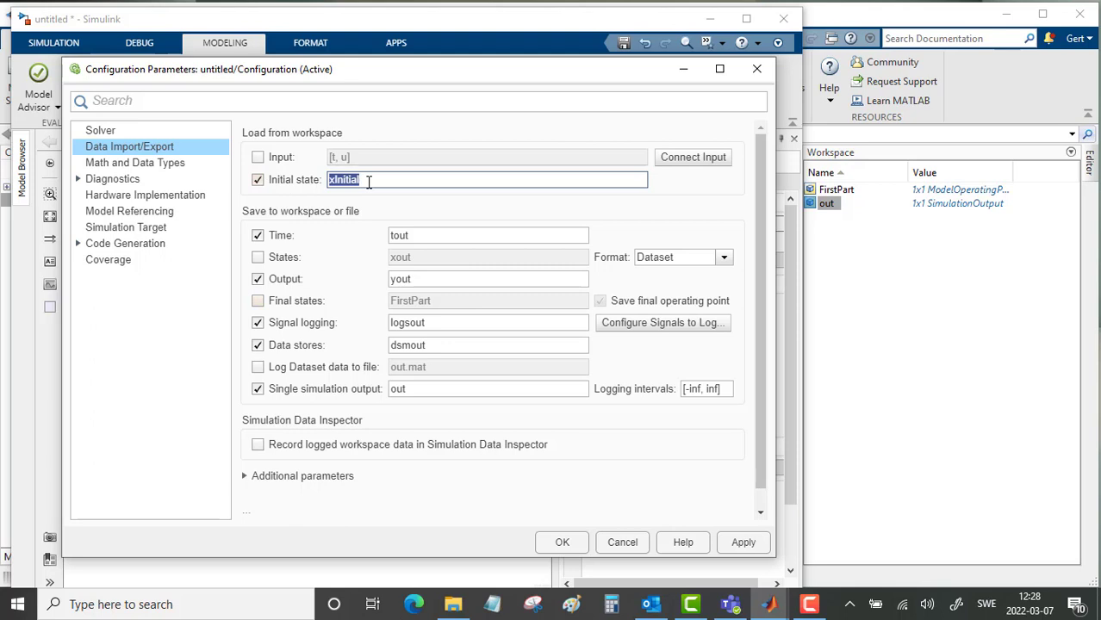
pyautogui.write('First')
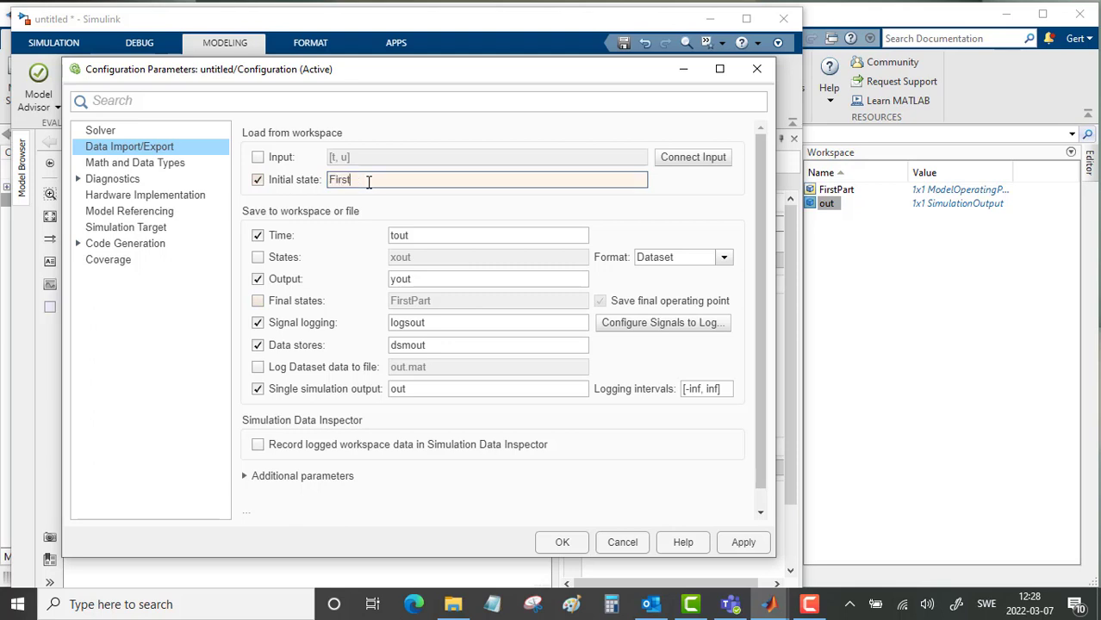
pyautogui.write('Part')
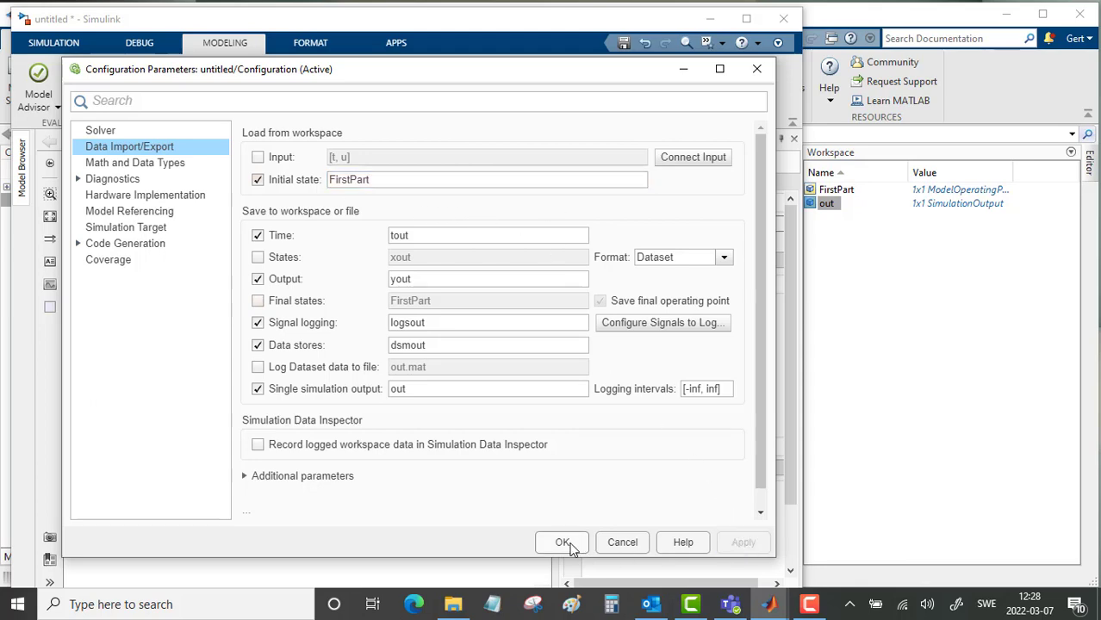
pyautogui.click(562, 541)
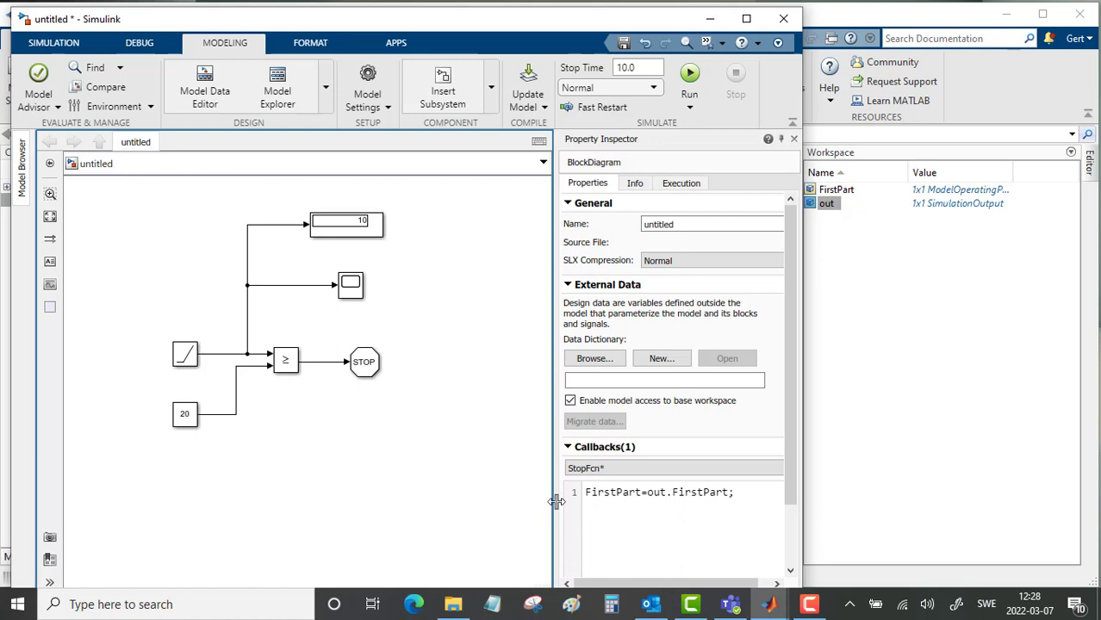
# Hide the Property Inspector and change the simulation Stop Time to 30.0 before rerunning from FirstPart.
pyautogui.click(793, 138)
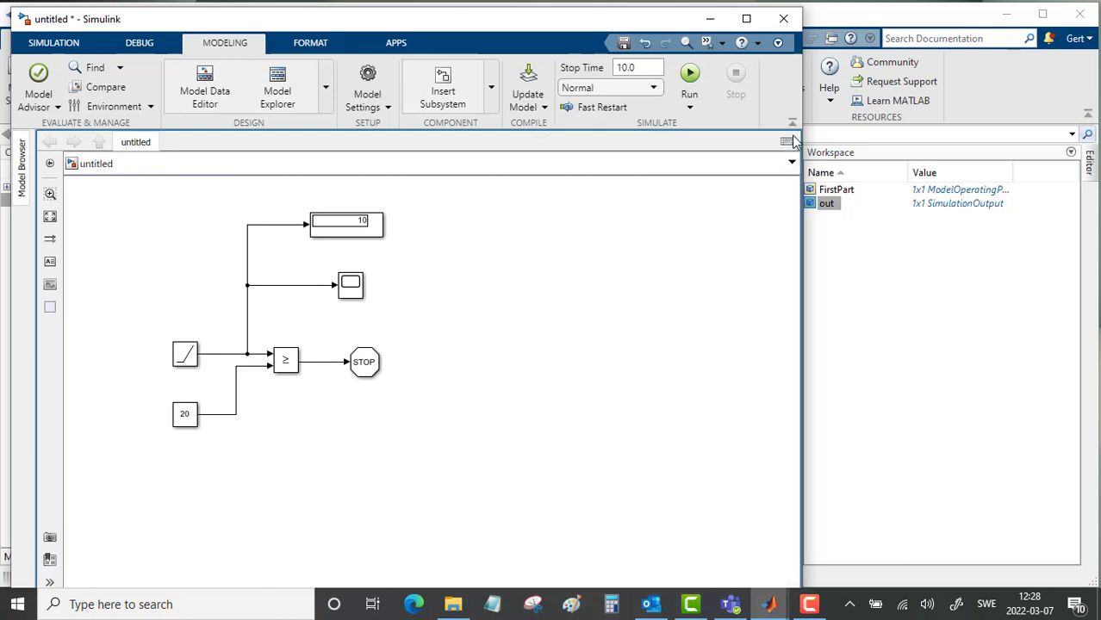
pyautogui.click(637, 67)
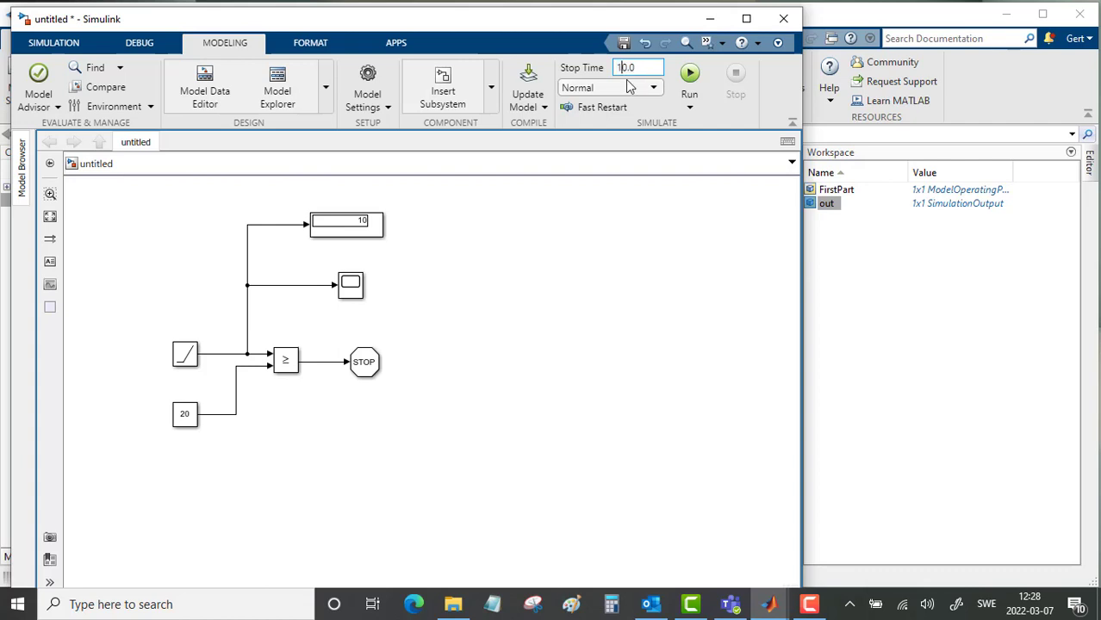
pyautogui.write('0.0')
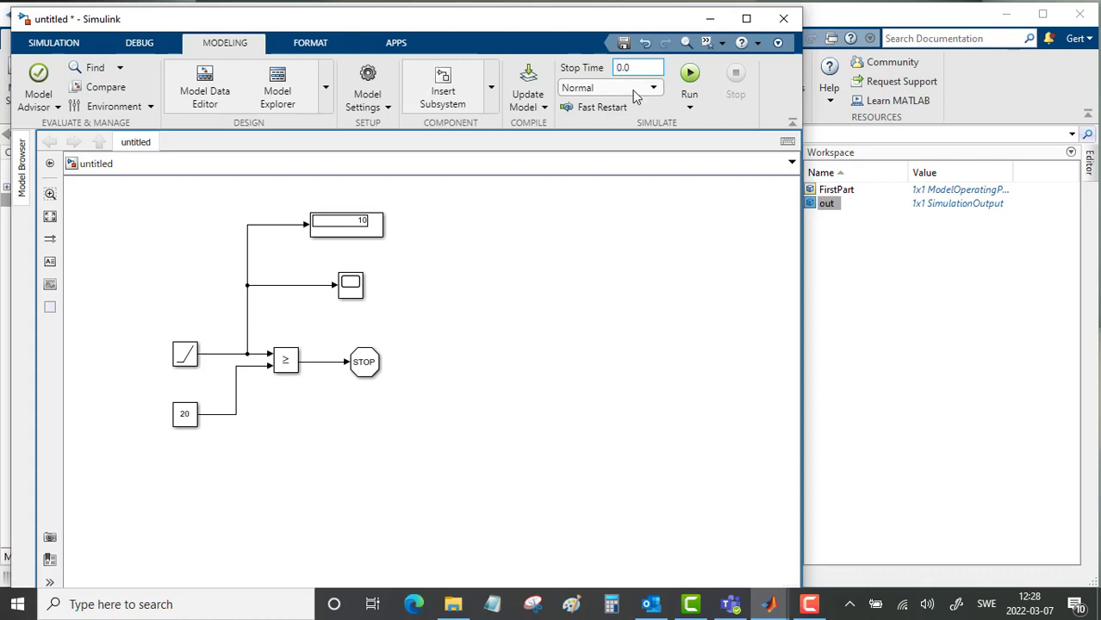
pyautogui.write('30.0')
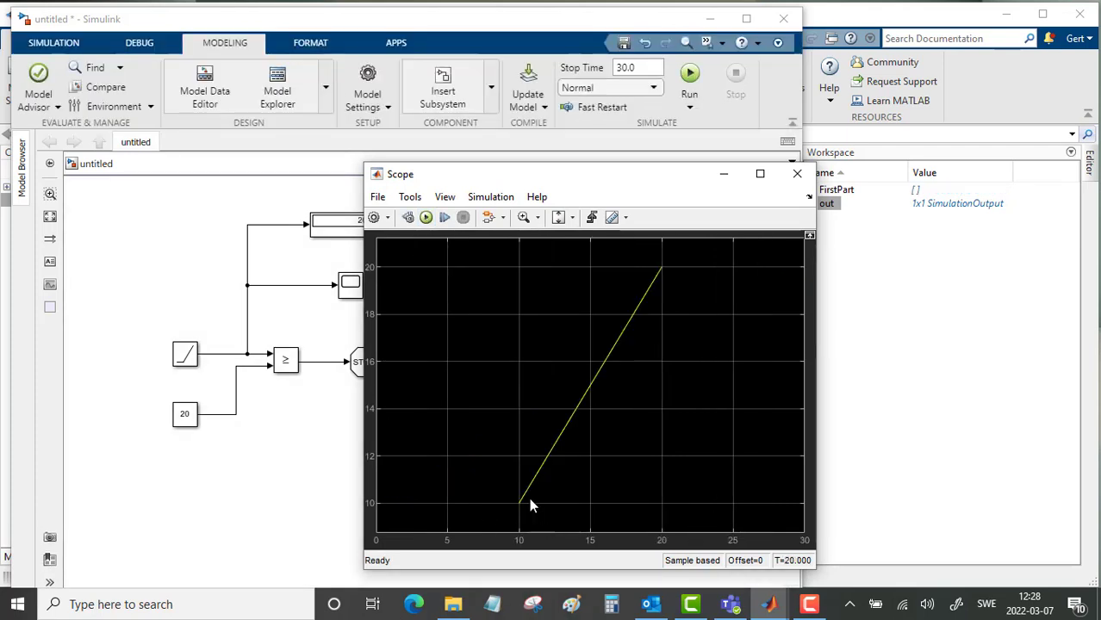
pyautogui.moveTo(670, 275)
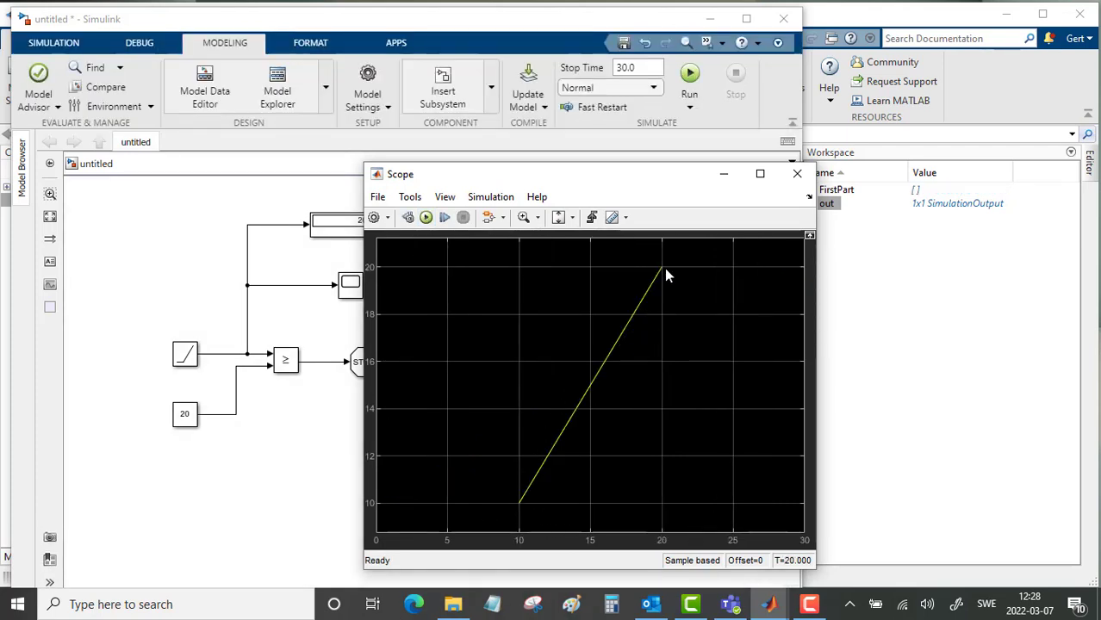